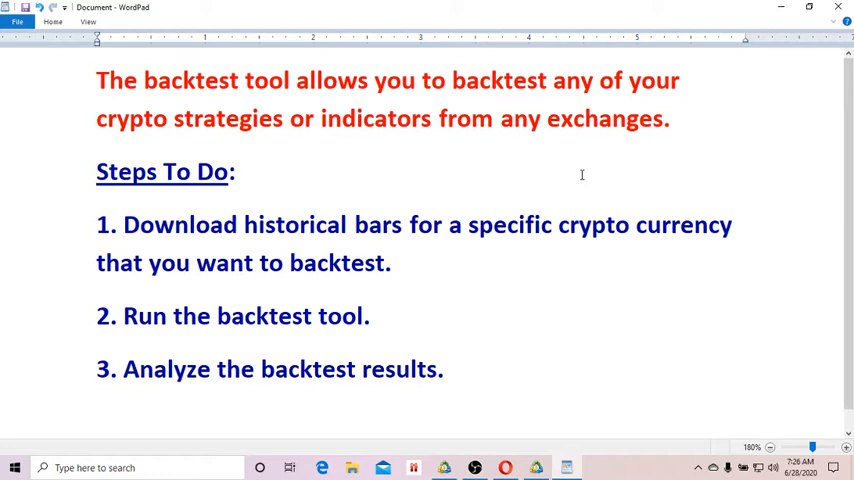
# Browse the terminal's data folder into MQL5\Experts, where both crypto charts manager programs are
pyautogui.click(234, 171)
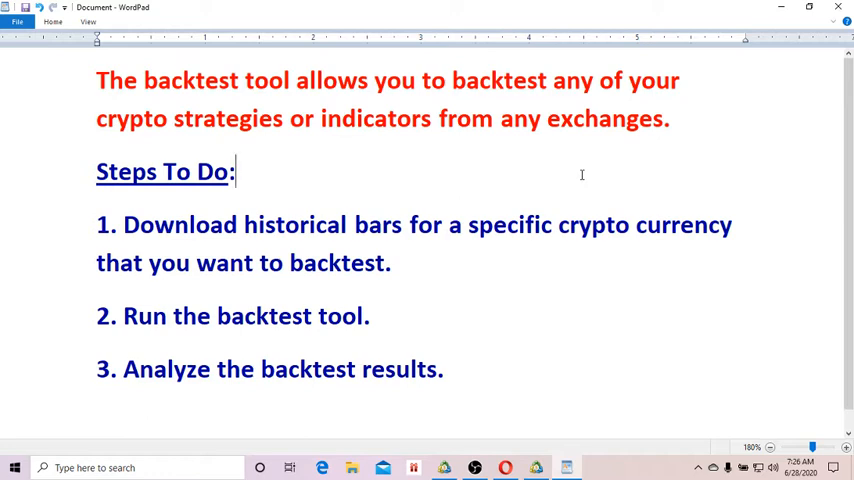
pyautogui.moveTo(404, 185)
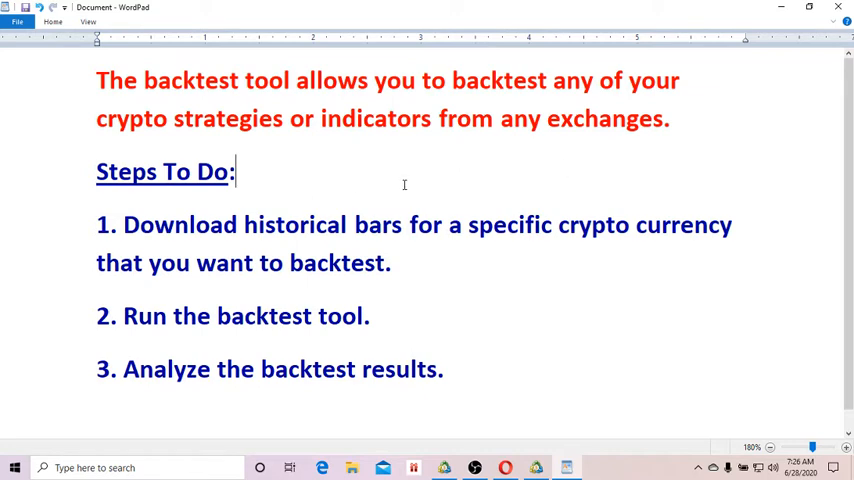
pyautogui.moveTo(411, 202)
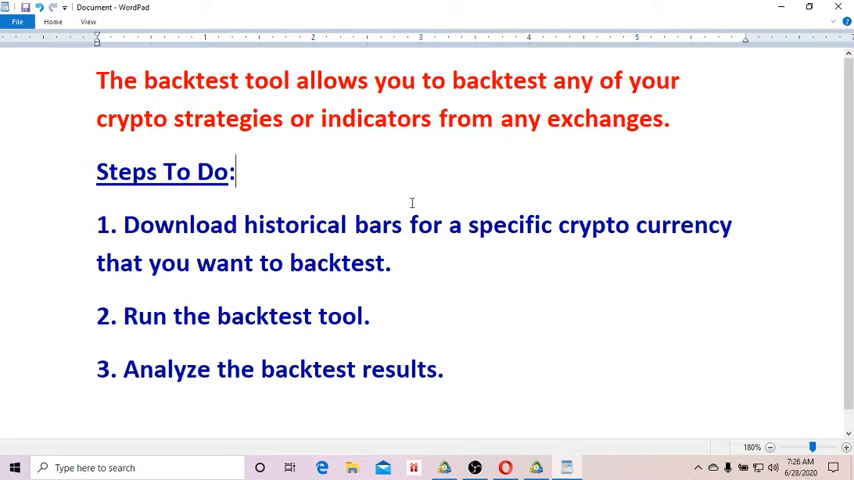
pyautogui.moveTo(442, 156)
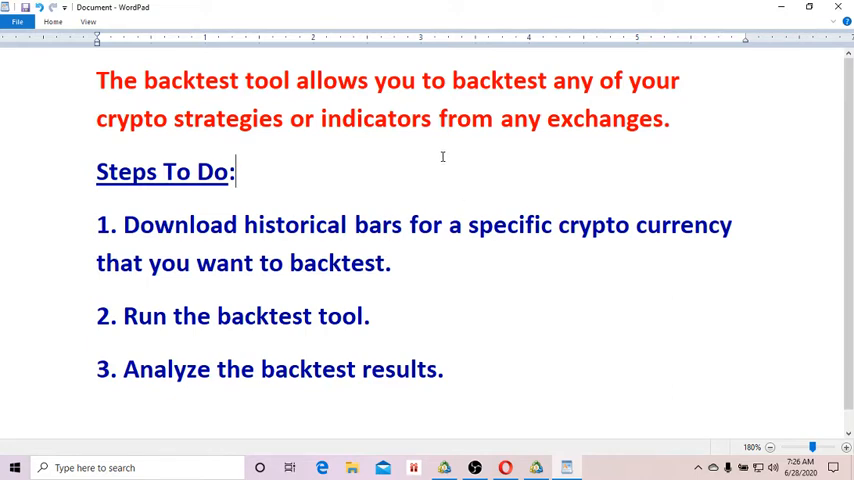
pyautogui.moveTo(430, 150)
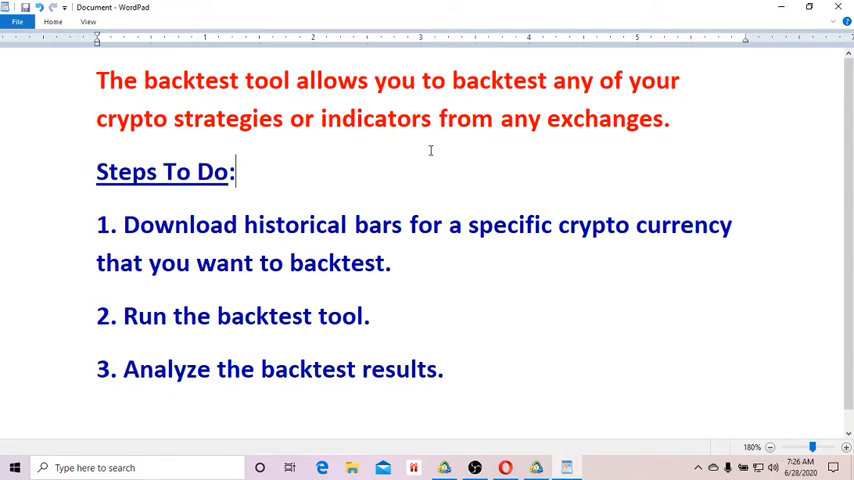
pyautogui.moveTo(403, 168)
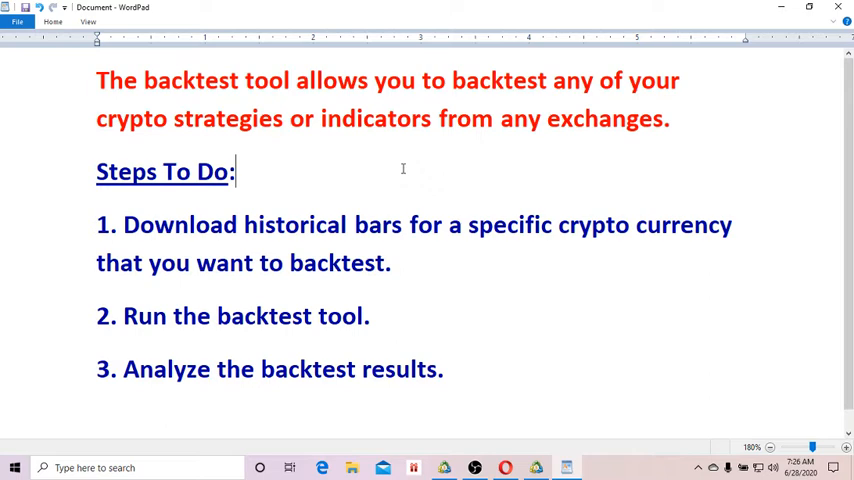
pyautogui.moveTo(409, 158)
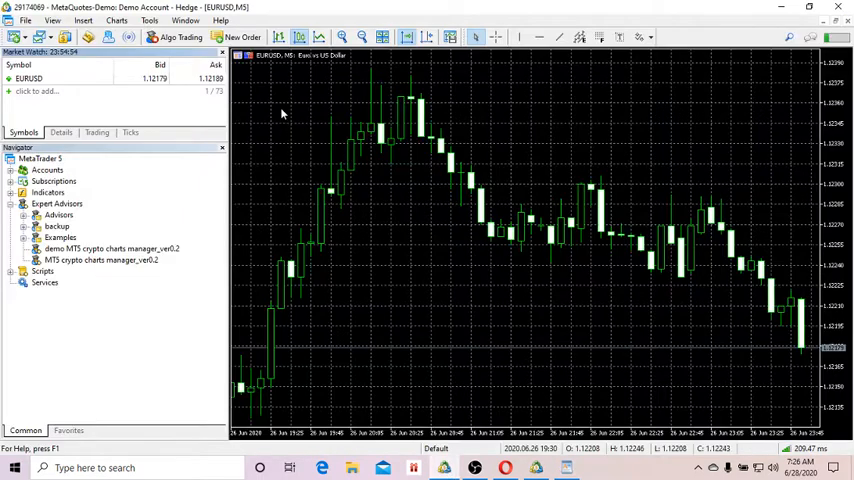
pyautogui.moveTo(294, 97)
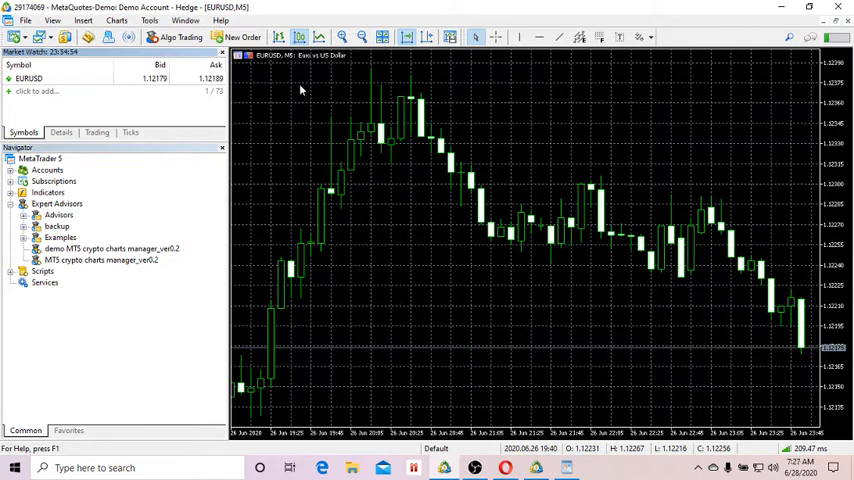
pyautogui.moveTo(297, 113)
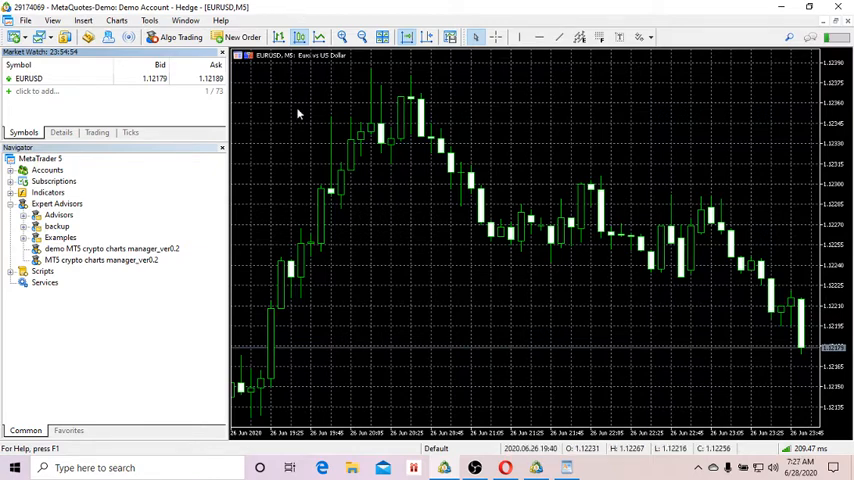
pyautogui.moveTo(261, 108)
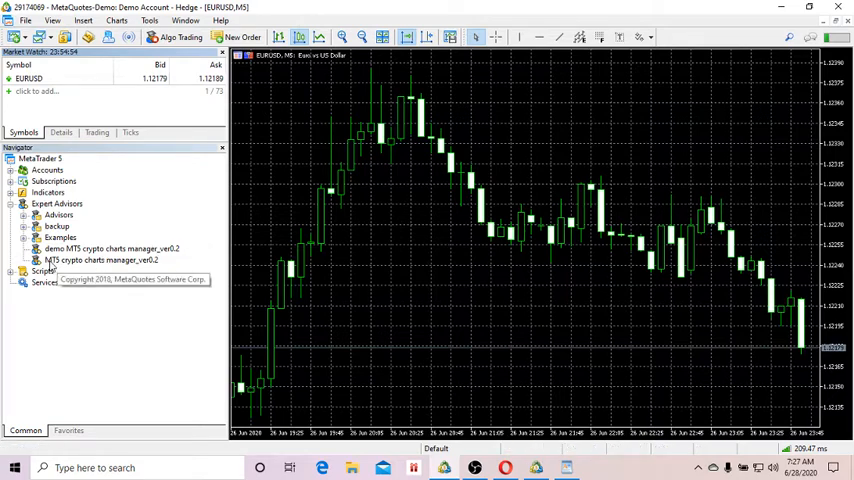
pyautogui.moveTo(123, 261)
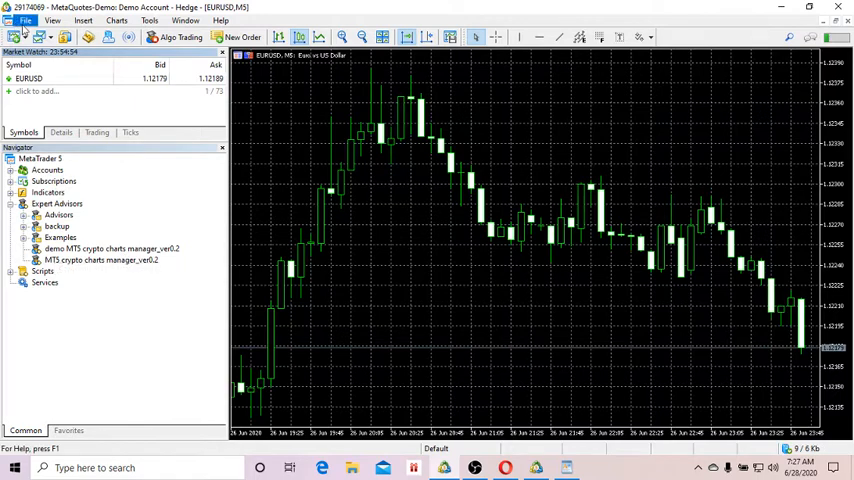
pyautogui.click(25, 20)
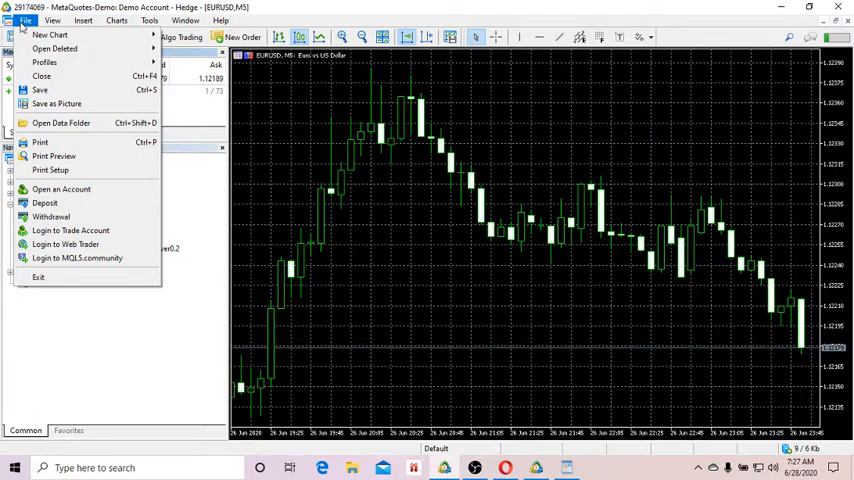
pyautogui.moveTo(60, 122)
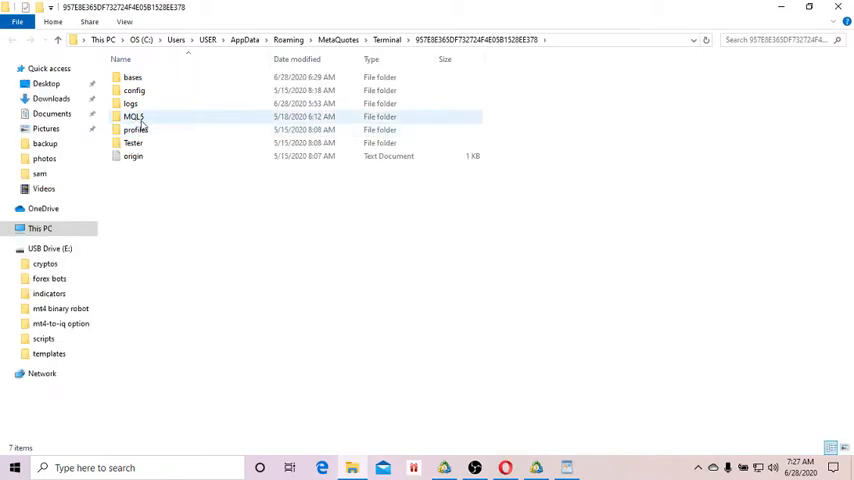
pyautogui.doubleClick(133, 117)
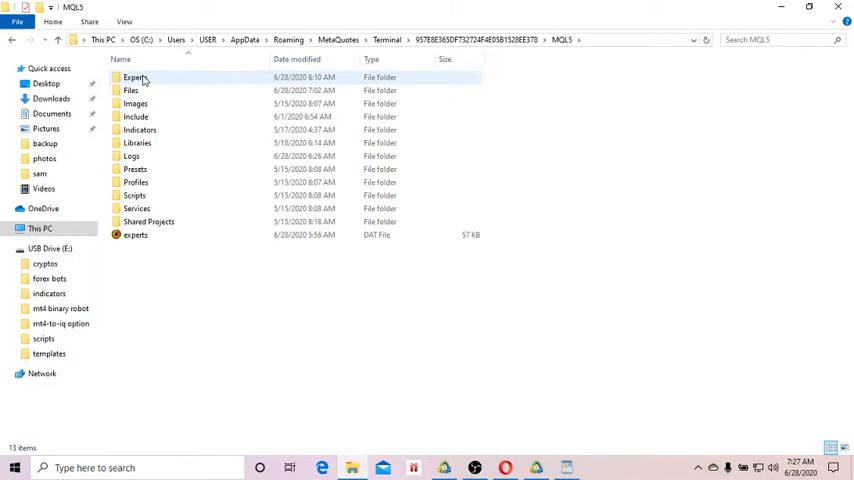
pyautogui.doubleClick(135, 77)
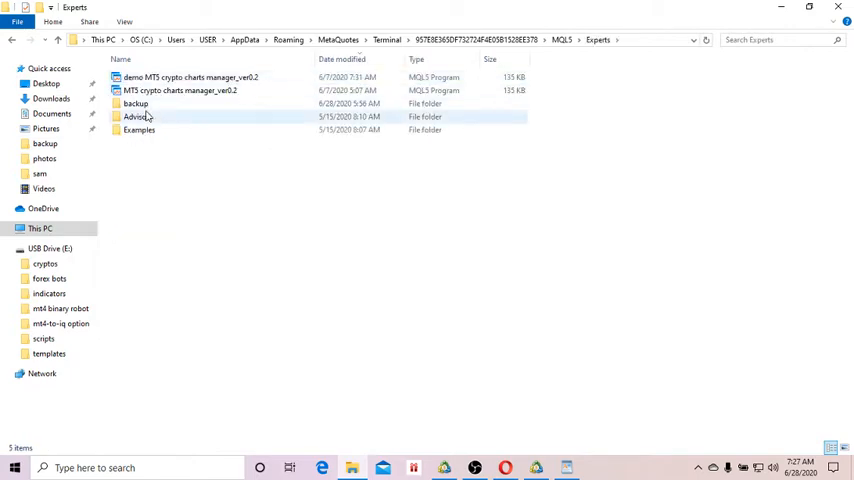
pyautogui.moveTo(188, 77)
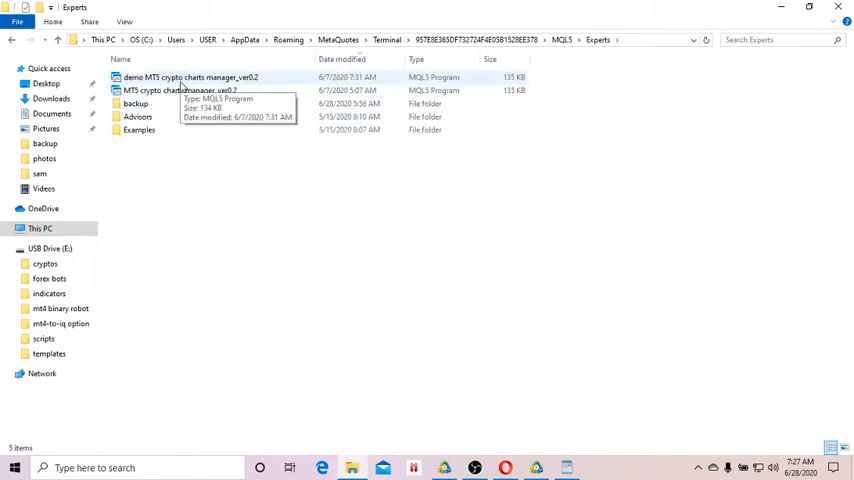
pyautogui.moveTo(588, 8)
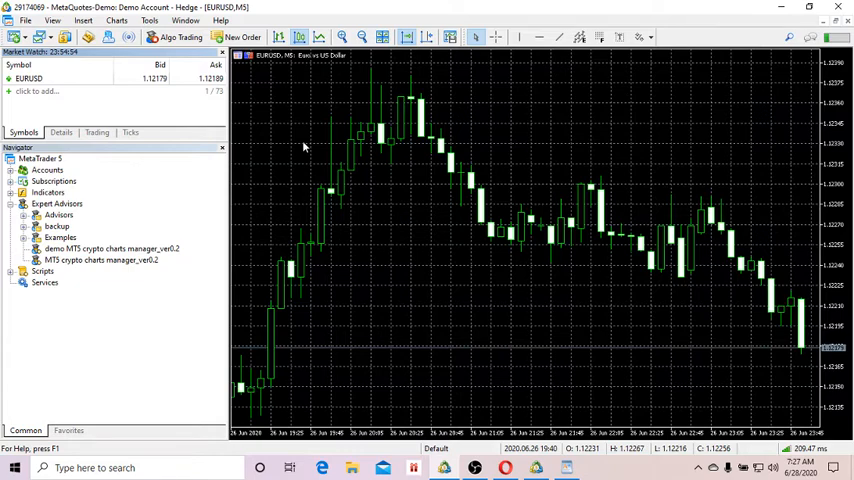
pyautogui.moveTo(285, 138)
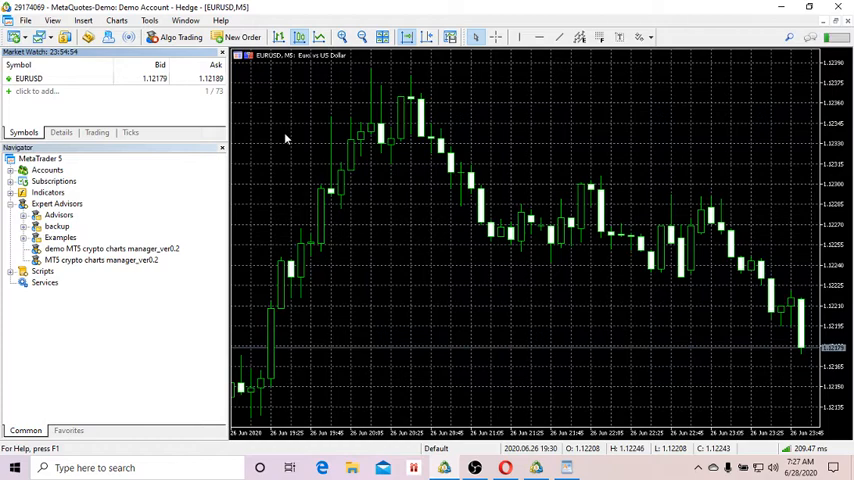
pyautogui.moveTo(293, 127)
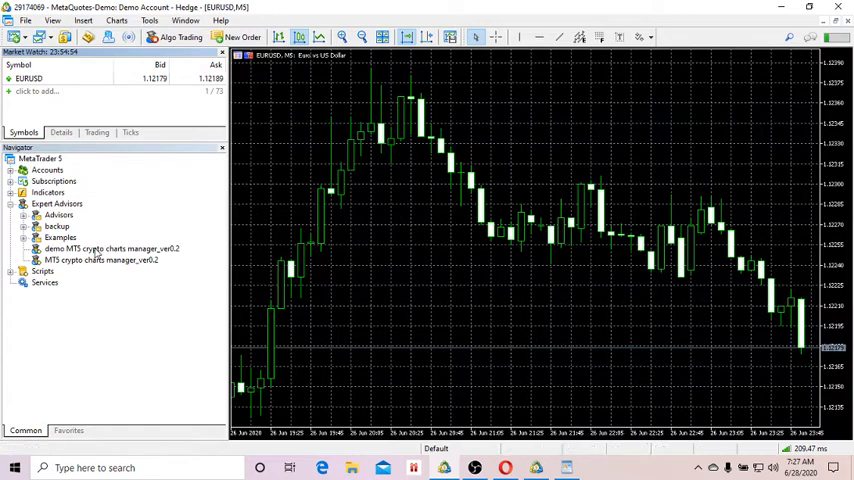
pyautogui.moveTo(100, 260)
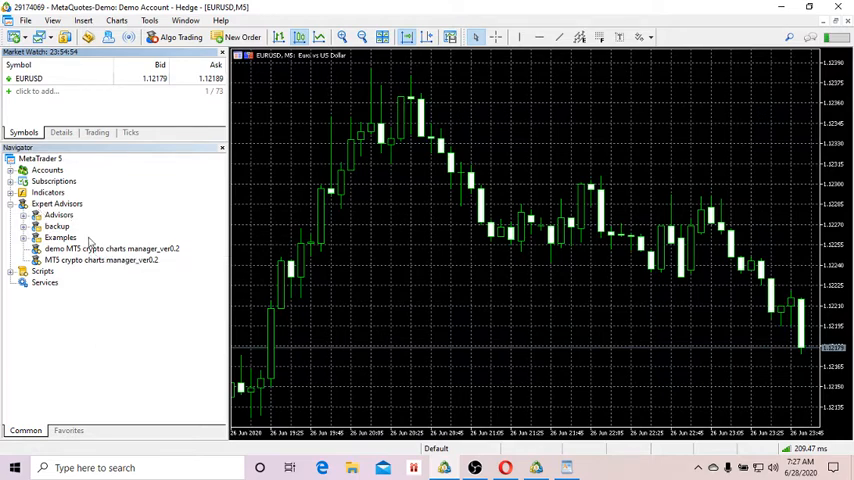
pyautogui.moveTo(101, 260)
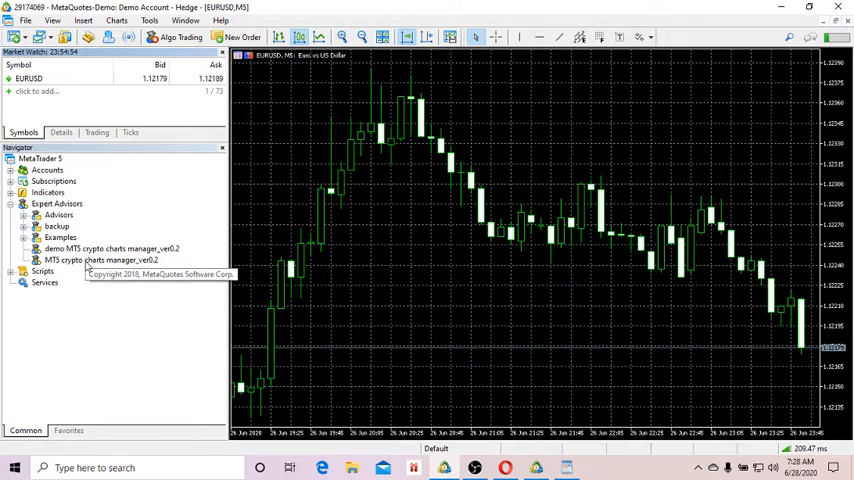
# Double-click MT5 crypto charts manager_ver0.2 in the Navigator to bring up its settings
pyautogui.doubleClick(101, 259)
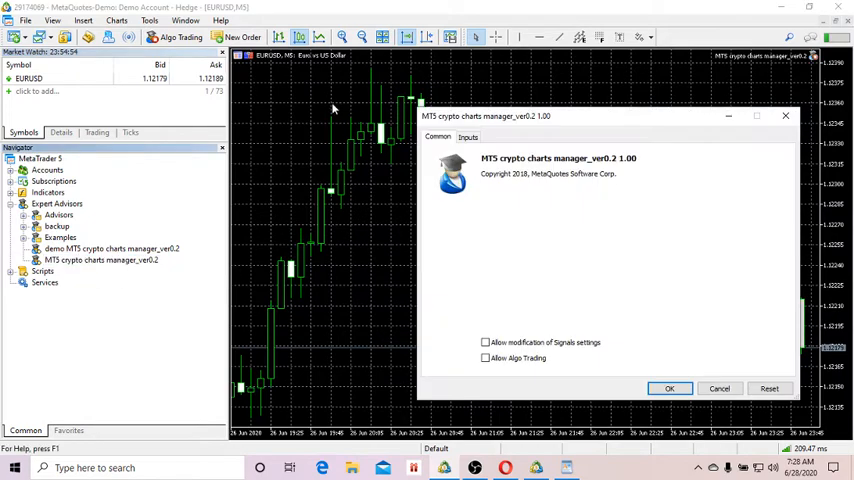
pyautogui.moveTo(635, 120)
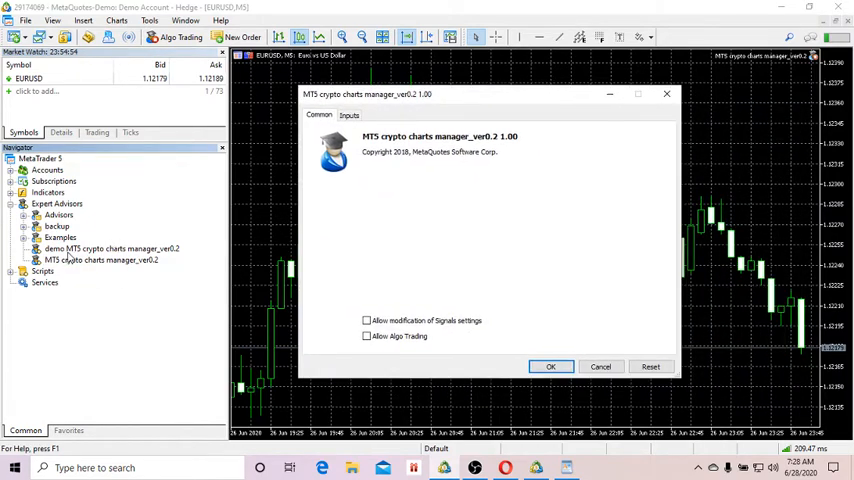
# Confirm the charts manager dialog and choose Binance as the exchange in its panel
pyautogui.click(550, 366)
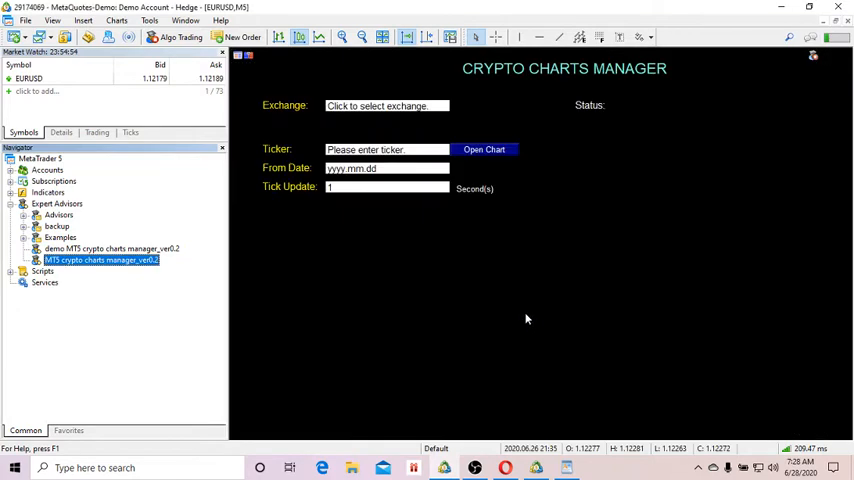
pyautogui.moveTo(424, 120)
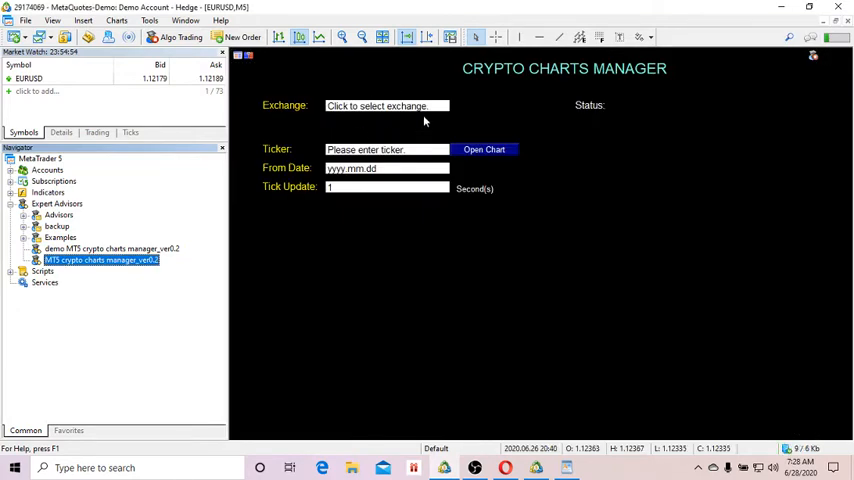
pyautogui.moveTo(398, 113)
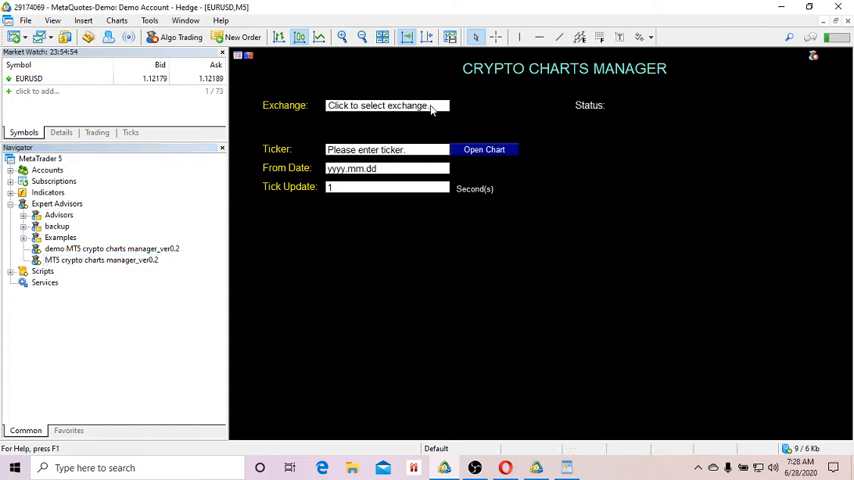
pyautogui.write('C')
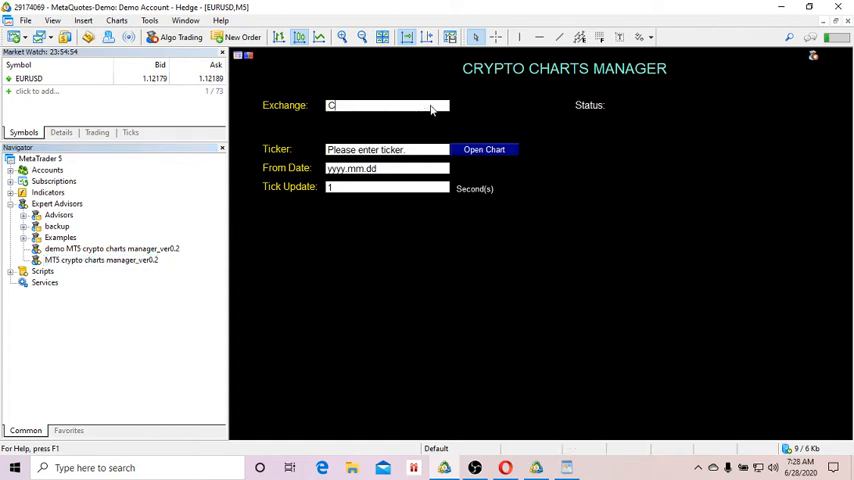
pyautogui.press('Backspace')
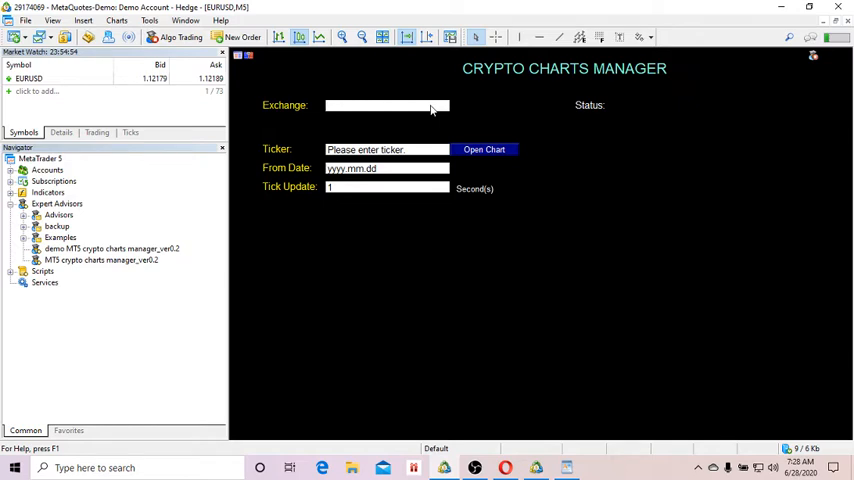
pyautogui.write('B')
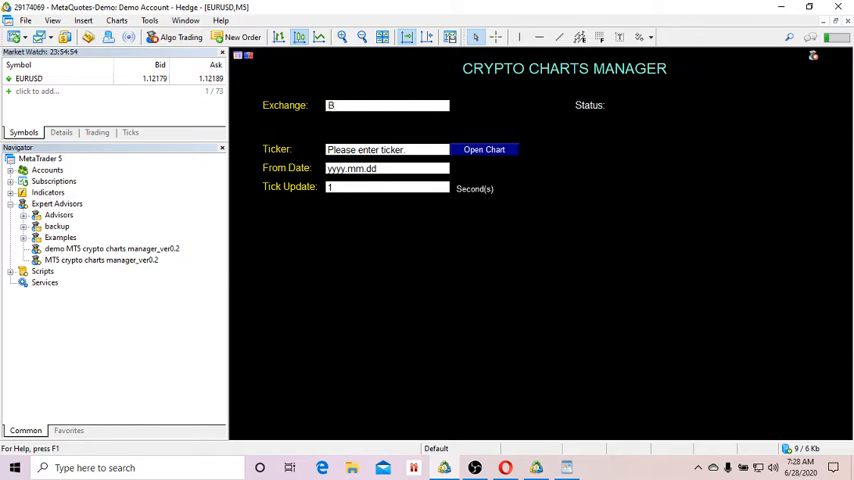
pyautogui.write('inance')
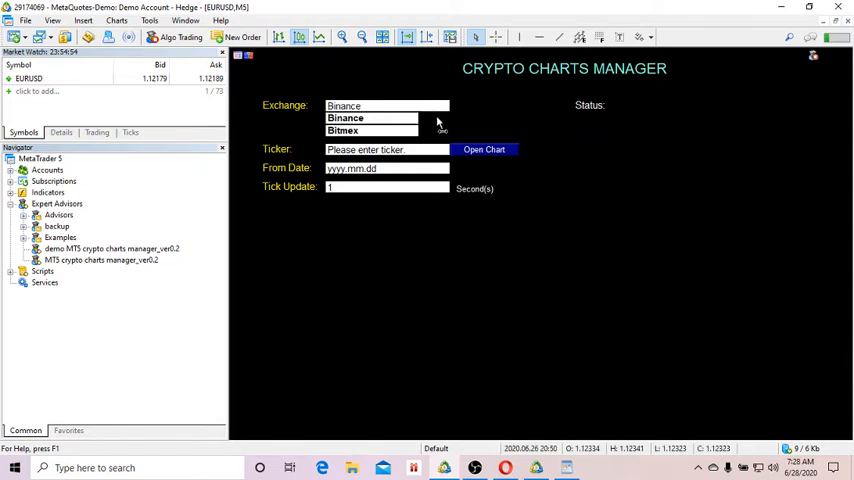
pyautogui.click(345, 118)
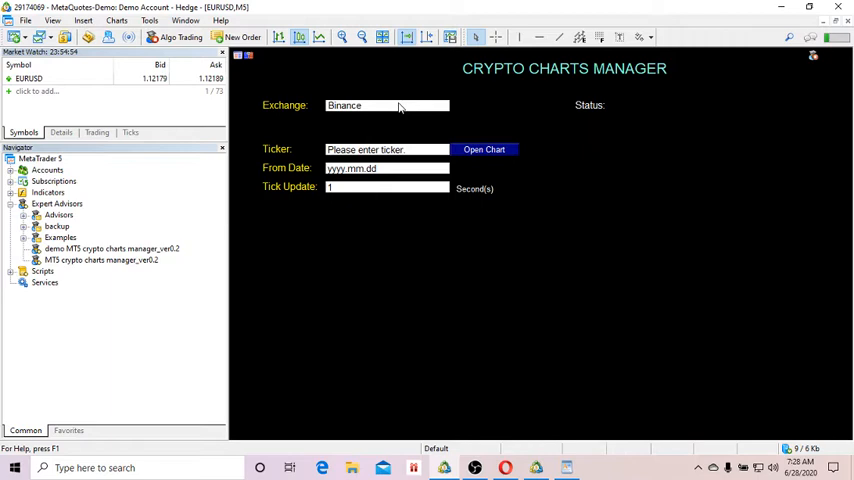
pyautogui.moveTo(388, 107)
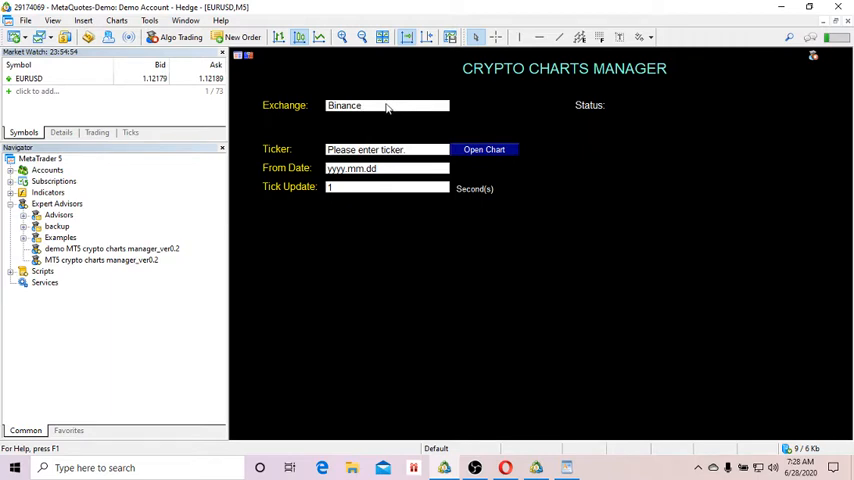
pyautogui.moveTo(406, 110)
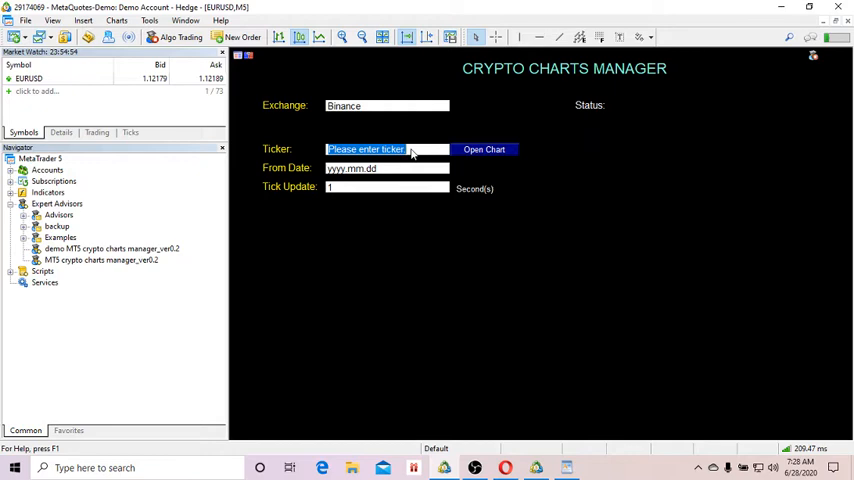
# Enter ticker BTCUSDT and start date 2019.01.01 in the crypto charts panel
pyautogui.write('BTCUSDT')
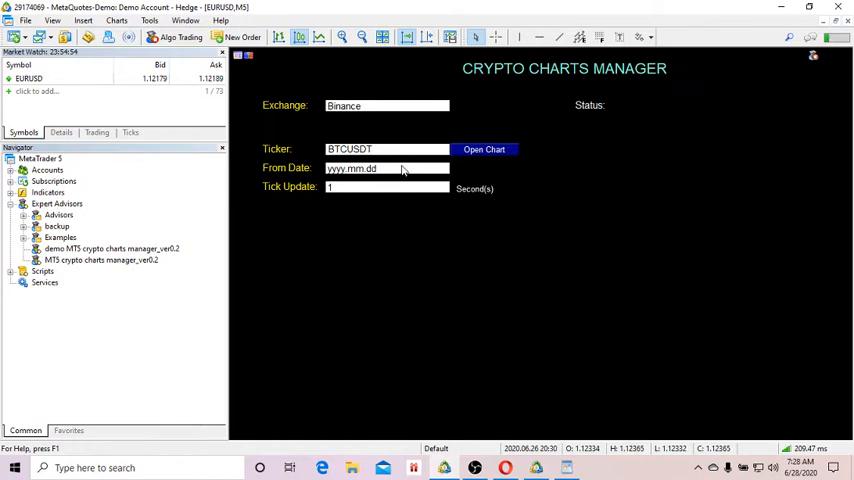
pyautogui.click(387, 149)
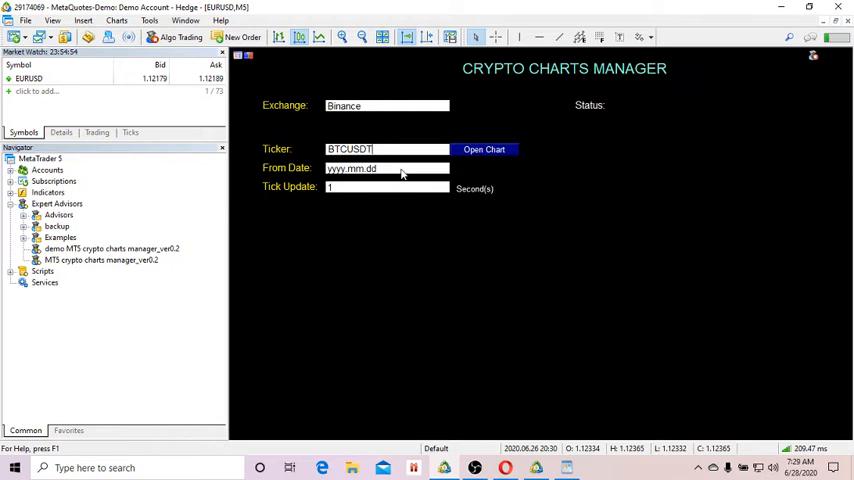
pyautogui.tripleClick(385, 168)
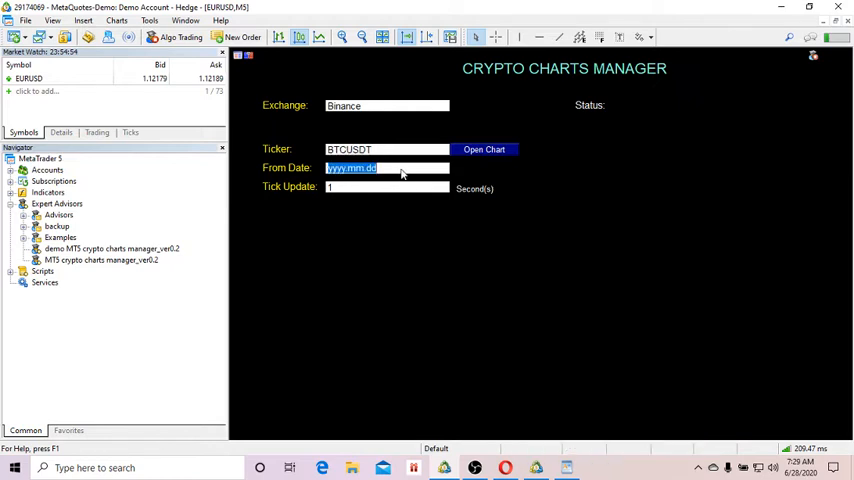
pyautogui.write('2019')
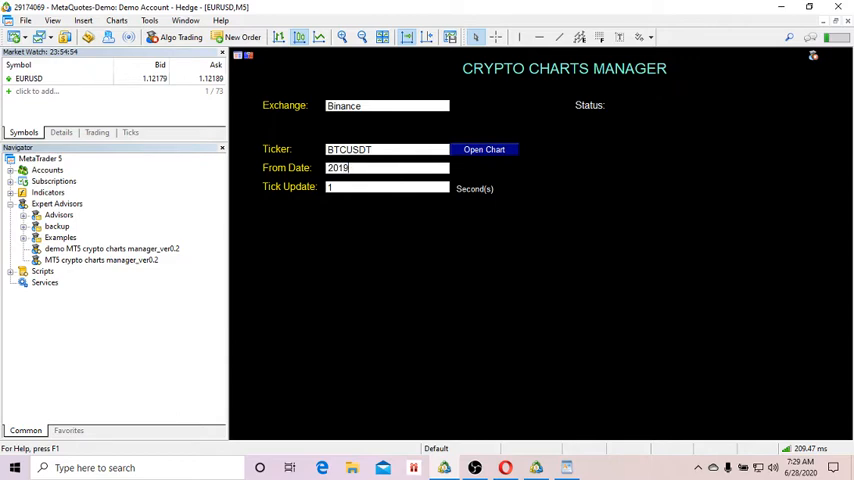
pyautogui.write('.01.01')
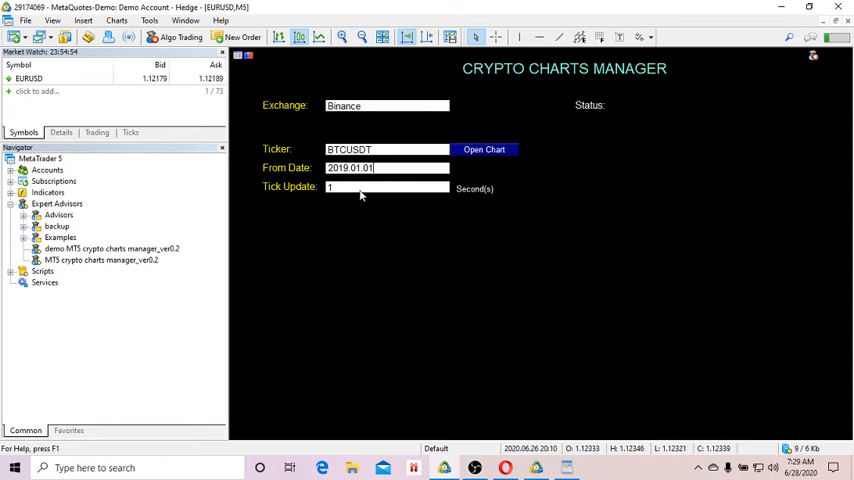
pyautogui.moveTo(375, 205)
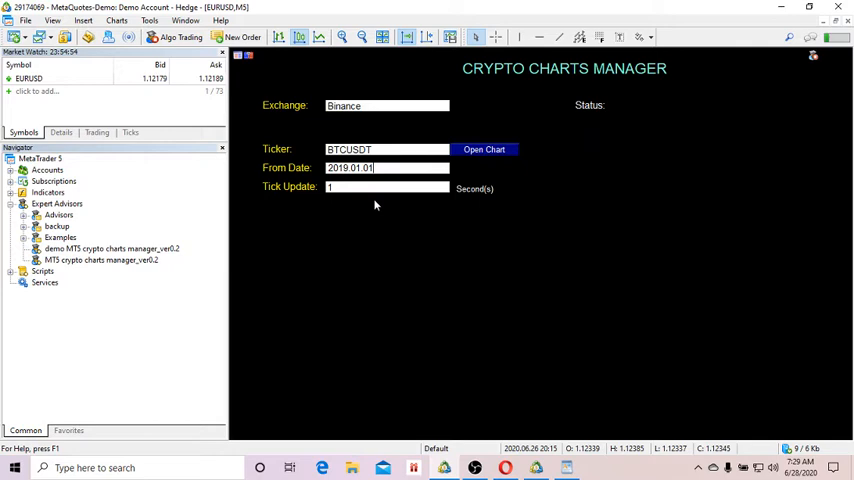
pyautogui.moveTo(353, 205)
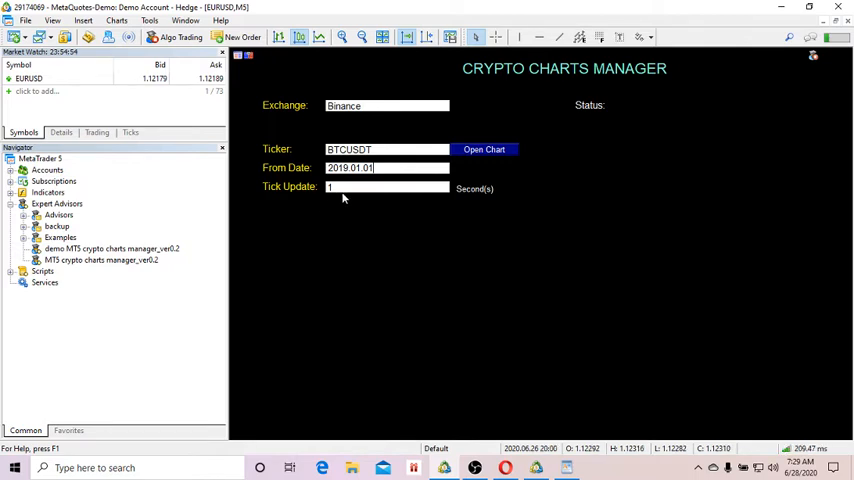
pyautogui.moveTo(485, 149)
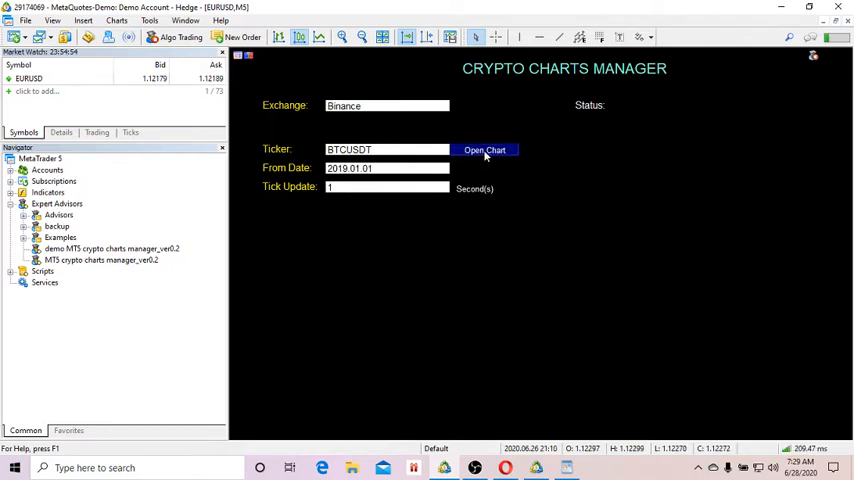
# Open the BTCUSDT chart from the panel so its history downloads from 2019
pyautogui.click(485, 149)
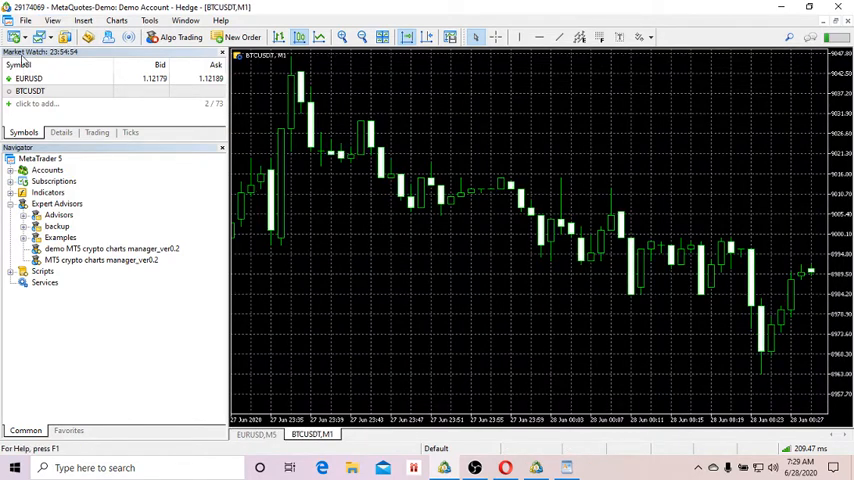
pyautogui.moveTo(30, 91)
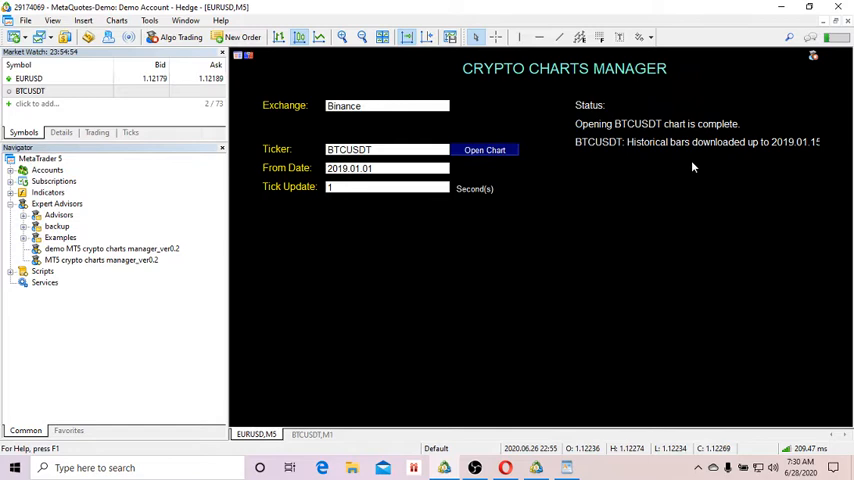
pyautogui.moveTo(580, 193)
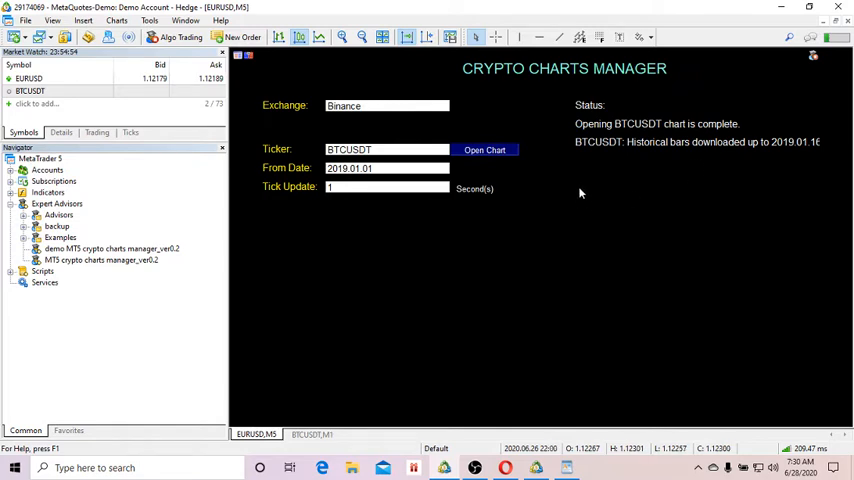
pyautogui.moveTo(615, 175)
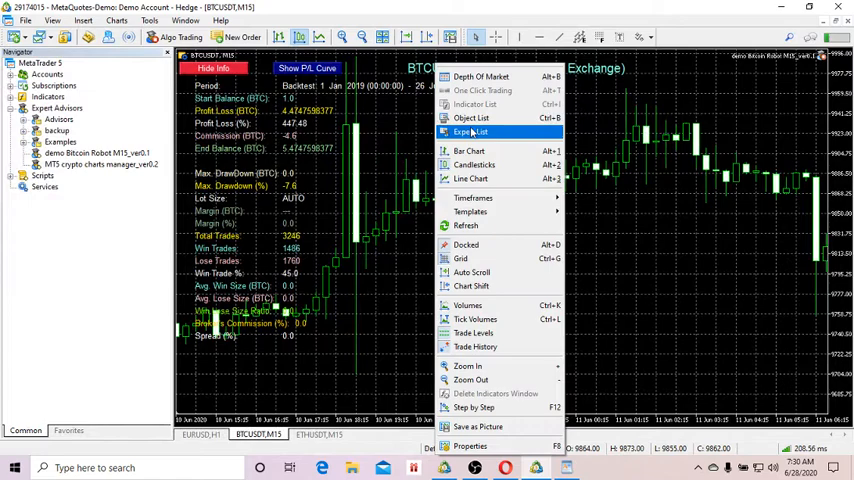
# Review the list of running expert advisors, then return to the BTCUSDT M15 chart
pyautogui.click(470, 131)
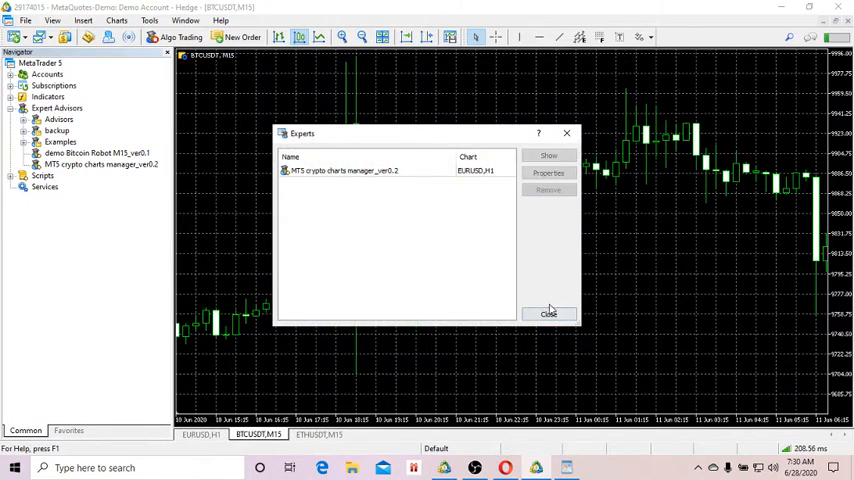
pyautogui.click(548, 313)
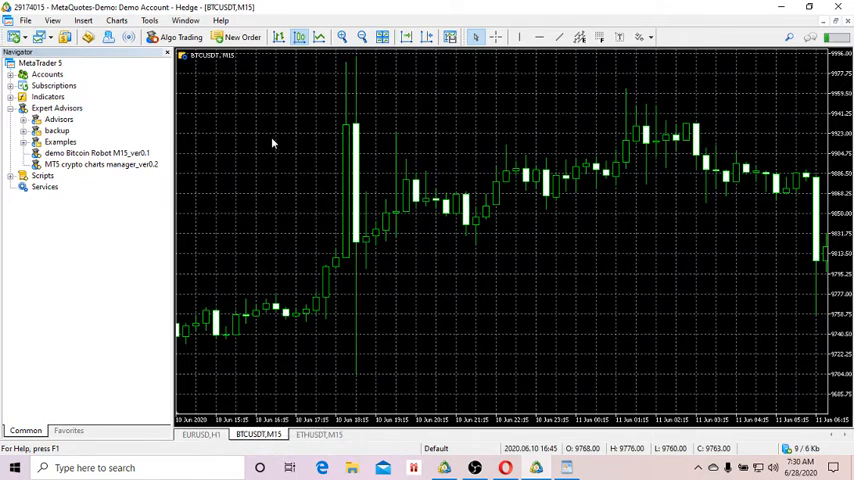
pyautogui.moveTo(258, 433)
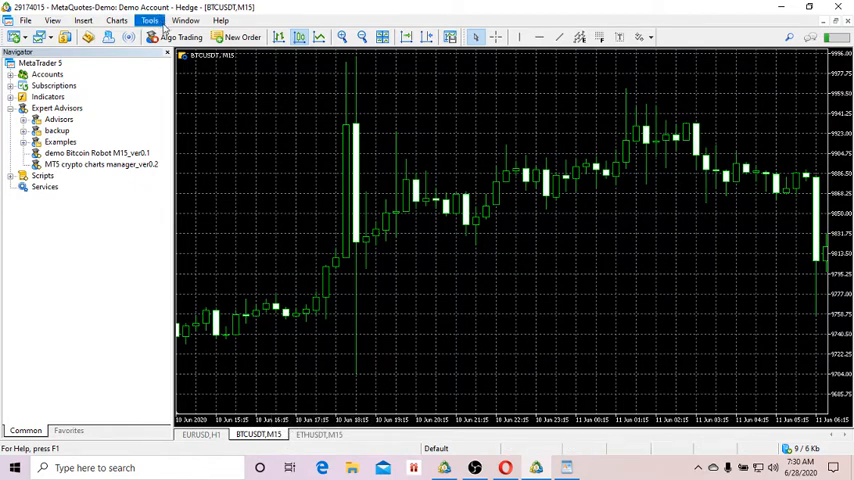
pyautogui.moveTo(266, 122)
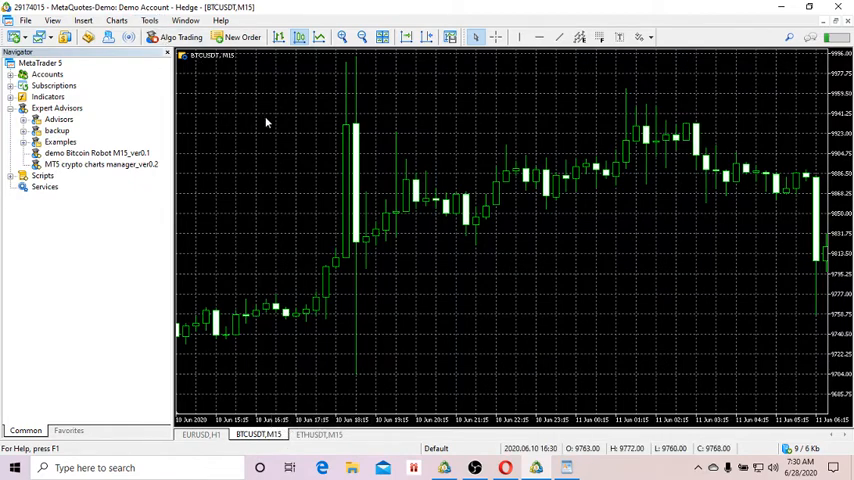
pyautogui.moveTo(258, 121)
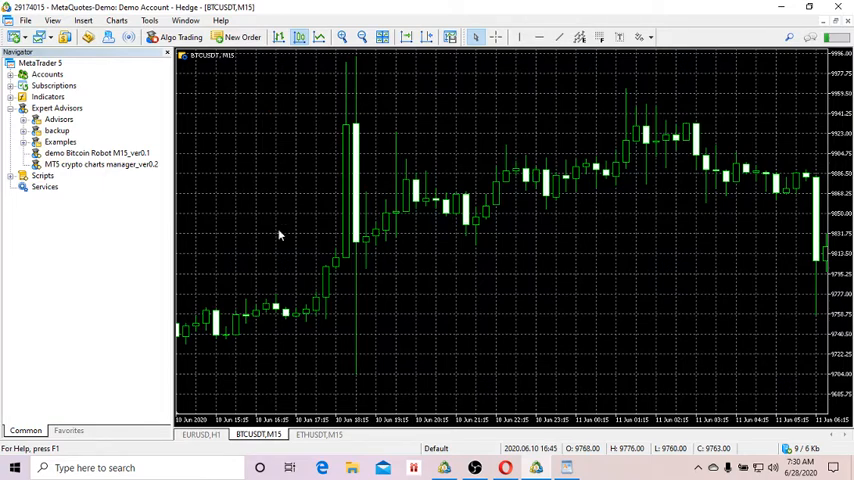
pyautogui.moveTo(298, 80)
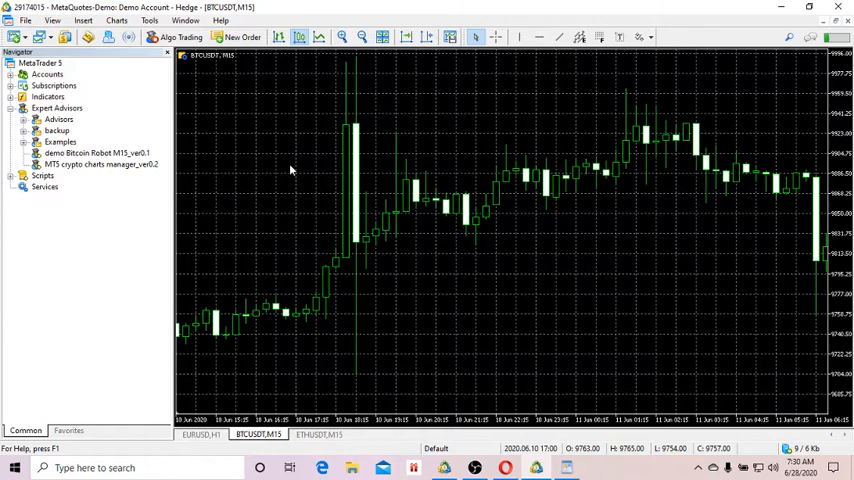
pyautogui.moveTo(263, 128)
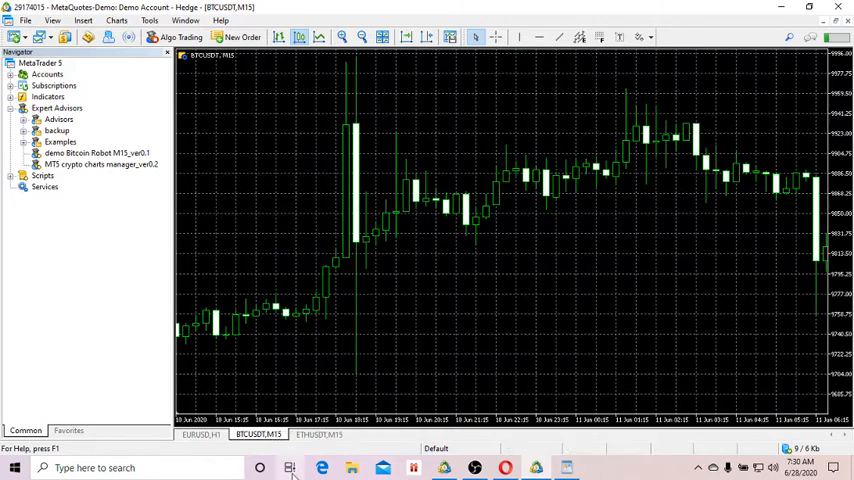
pyautogui.moveTo(150, 184)
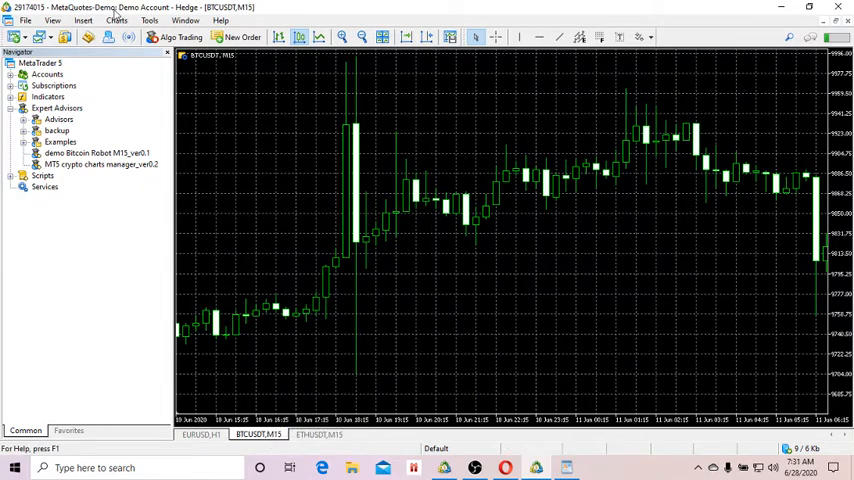
pyautogui.click(116, 20)
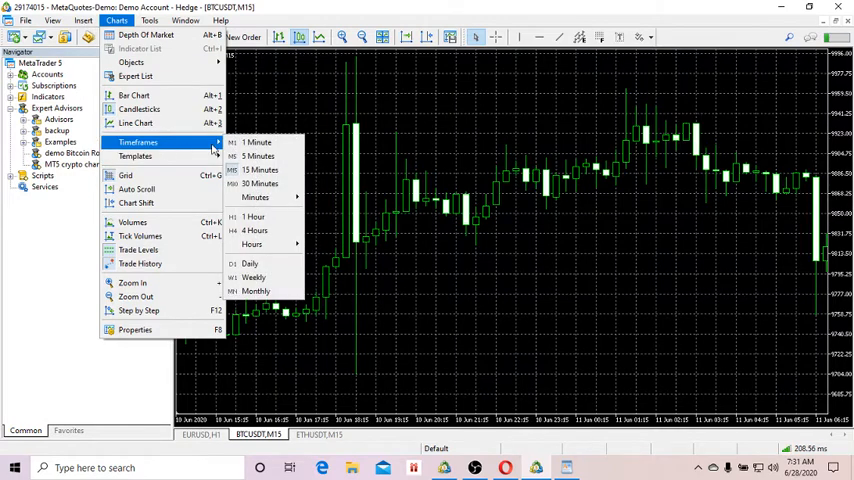
pyautogui.moveTo(262, 217)
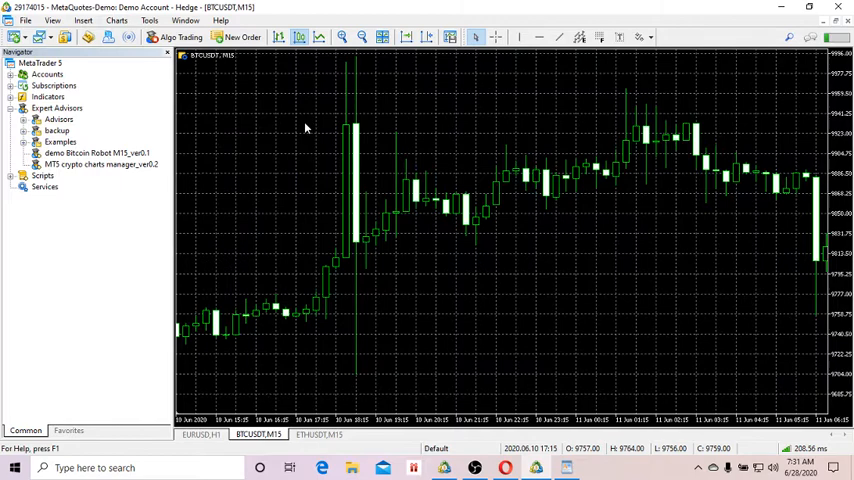
pyautogui.moveTo(446, 387)
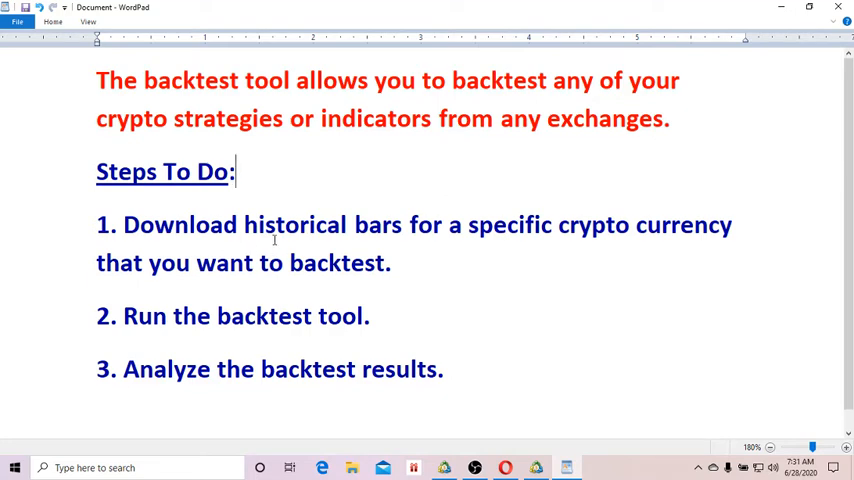
pyautogui.moveTo(167, 338)
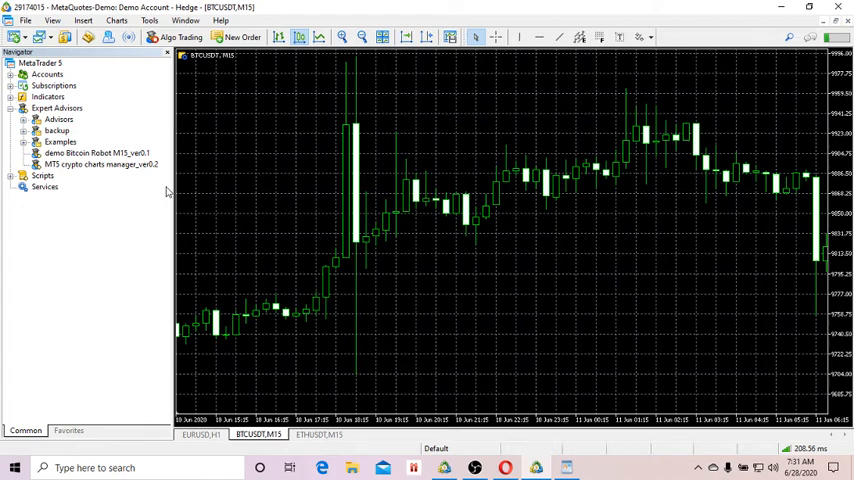
pyautogui.moveTo(95, 164)
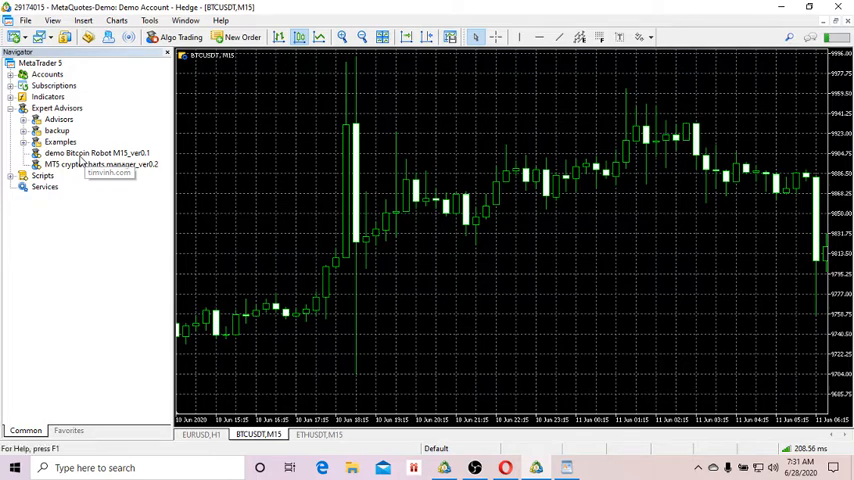
# Attach demo Bitcoin Robot M15_ver0.1 to BTCUSDT and keep its STRATEGY input on COMBINED
pyautogui.doubleClick(95, 153)
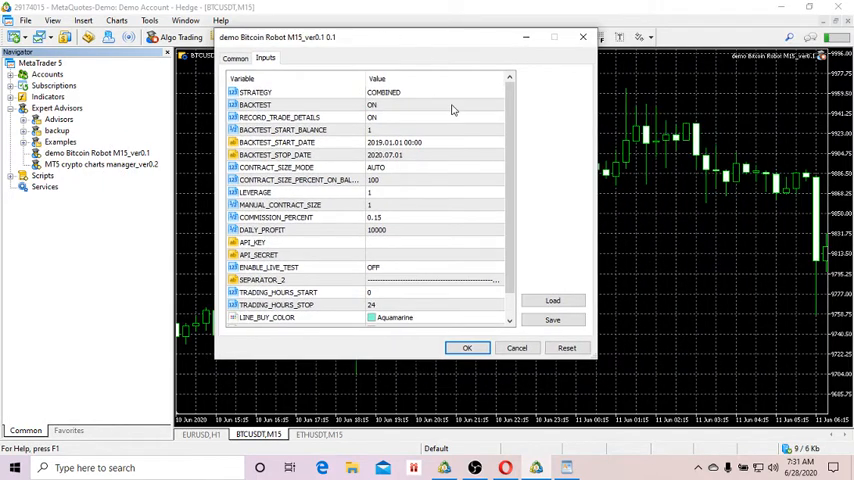
pyautogui.moveTo(405, 118)
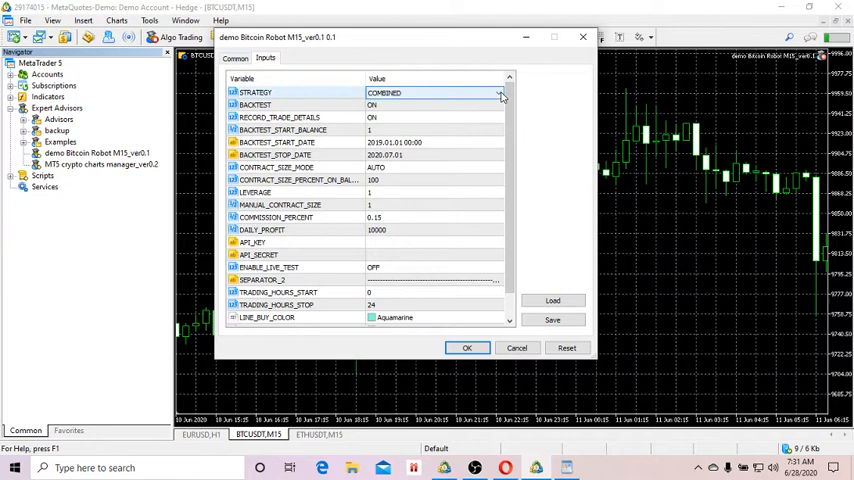
pyautogui.click(499, 92)
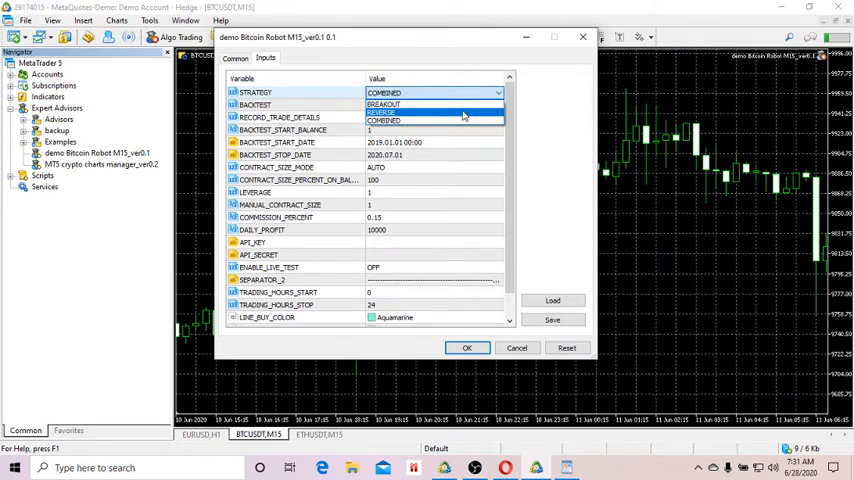
pyautogui.moveTo(435, 104)
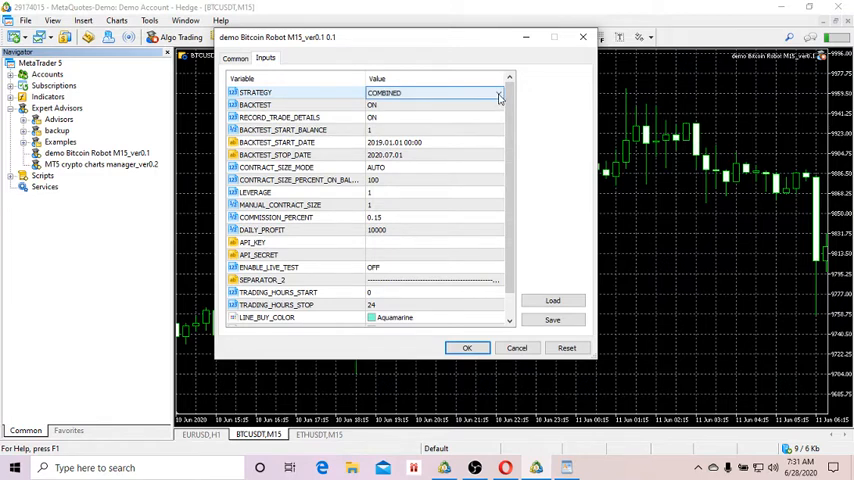
pyautogui.click(500, 92)
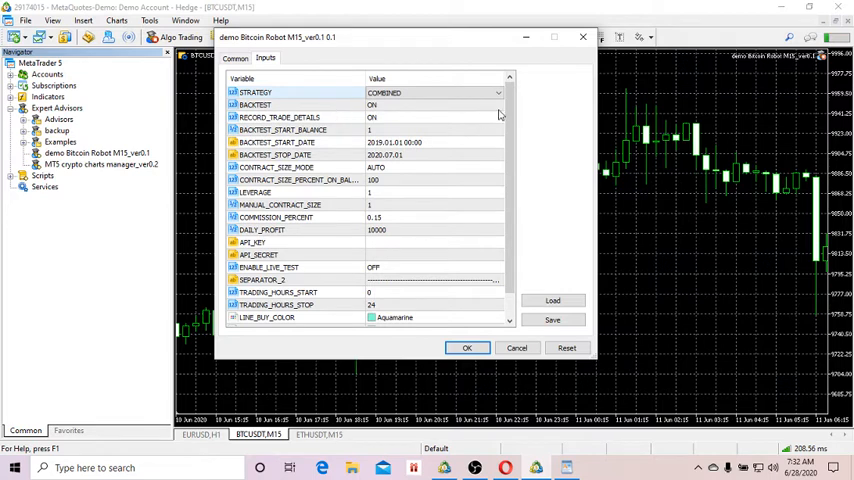
pyautogui.click(435, 105)
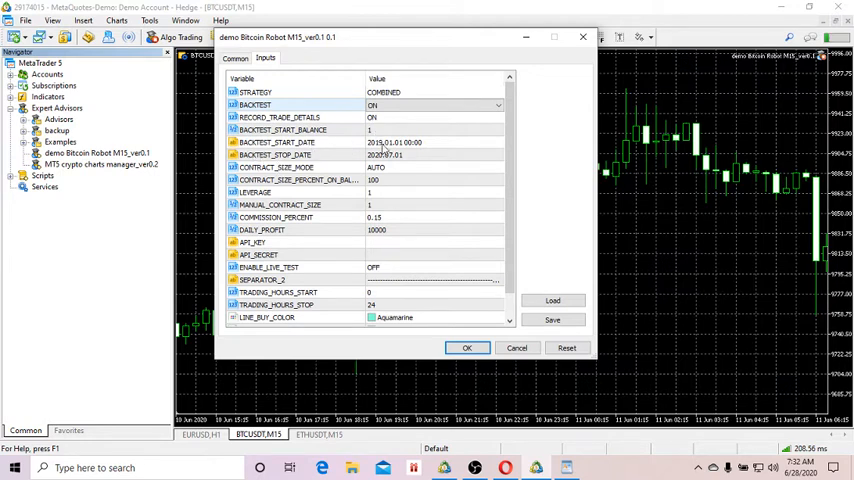
pyautogui.moveTo(428, 150)
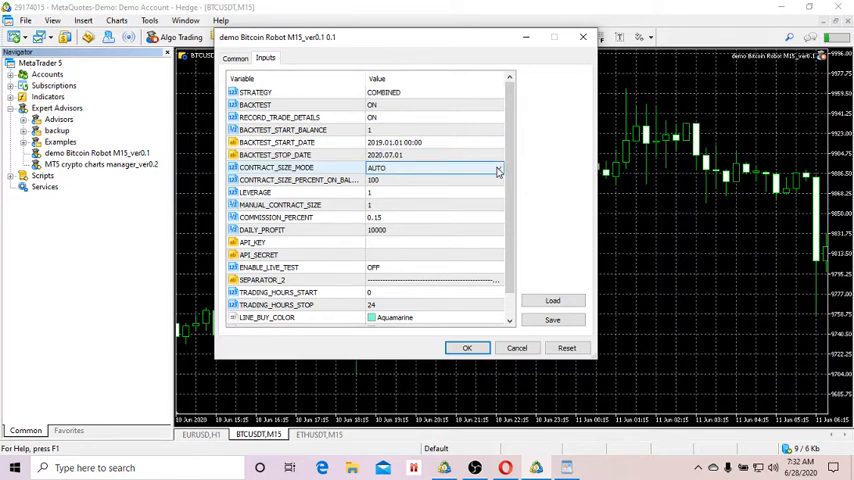
pyautogui.click(498, 167)
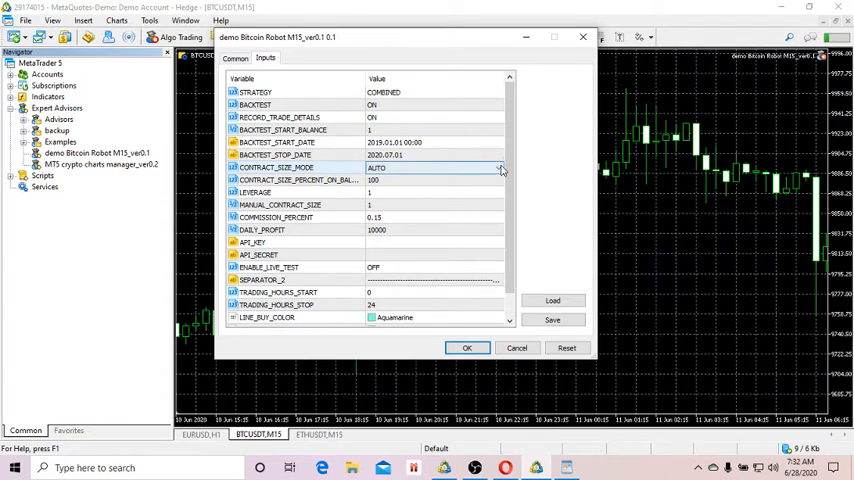
pyautogui.click(497, 167)
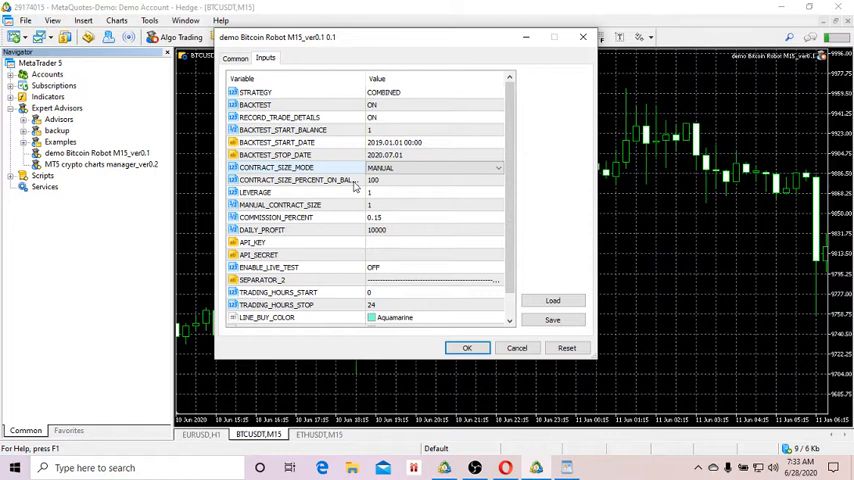
pyautogui.moveTo(470, 180)
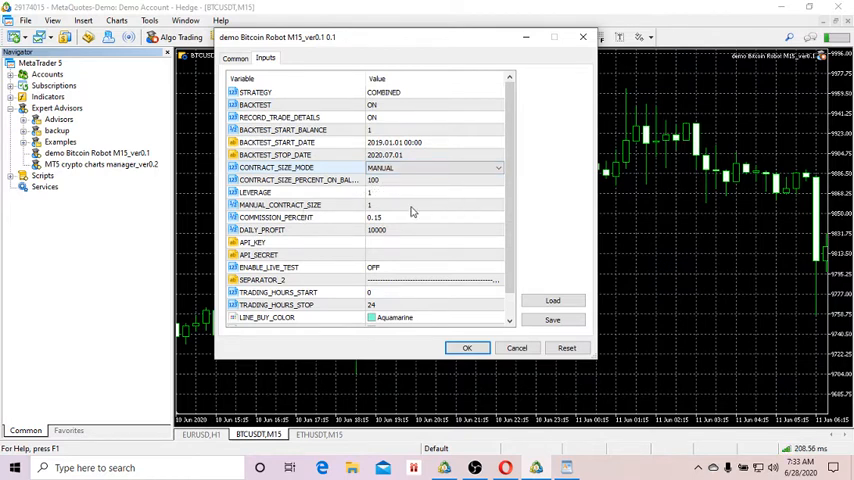
pyautogui.click(435, 205)
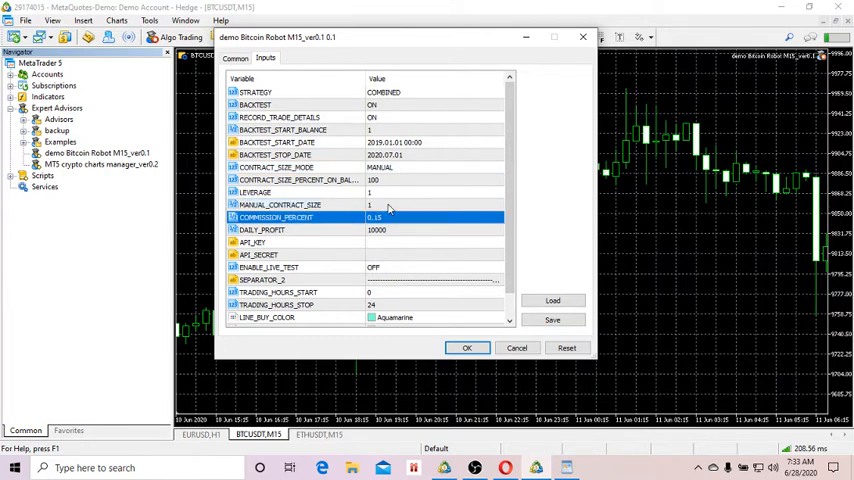
pyautogui.click(300, 167)
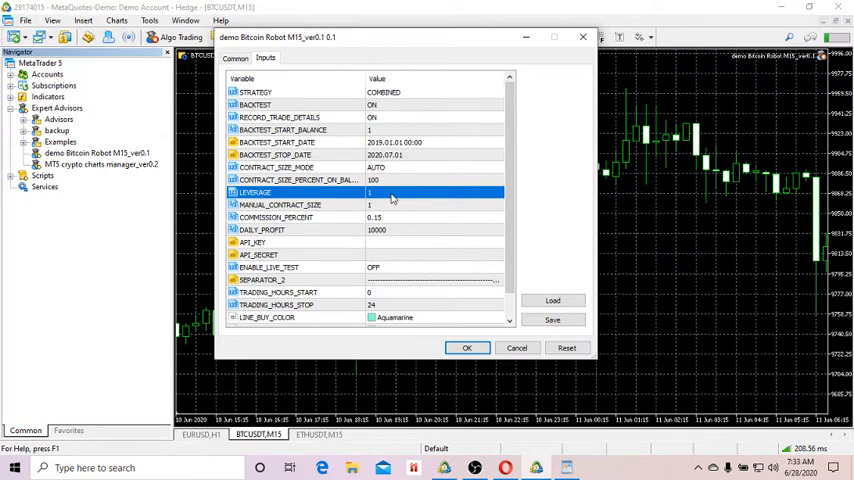
pyautogui.moveTo(403, 207)
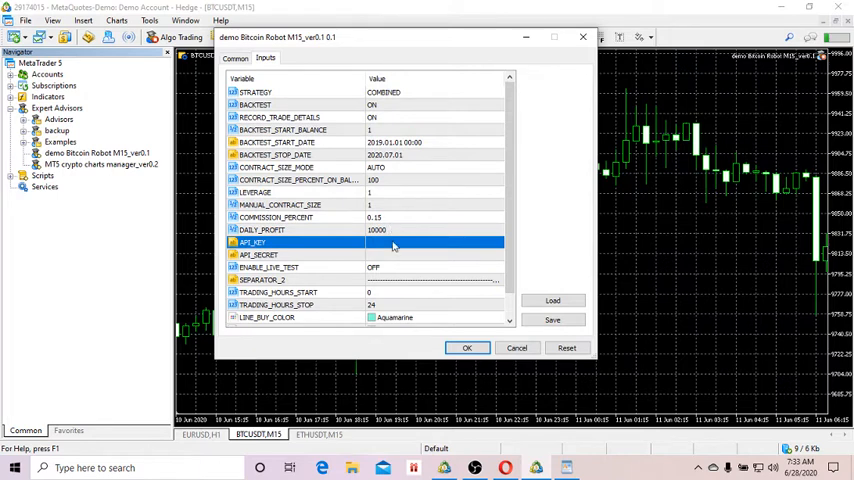
pyautogui.moveTo(478, 258)
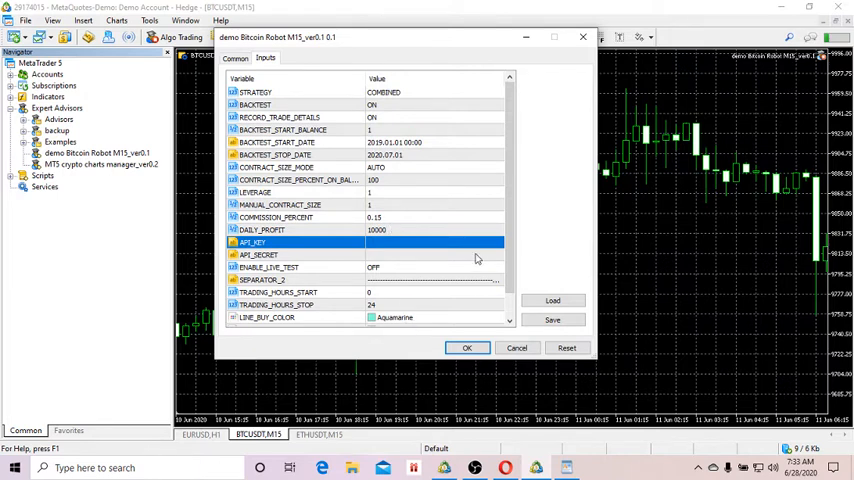
# Scroll through the robot's inputs and confirm with OK to start the BTCUSDT backtest
pyautogui.scroll(-3)
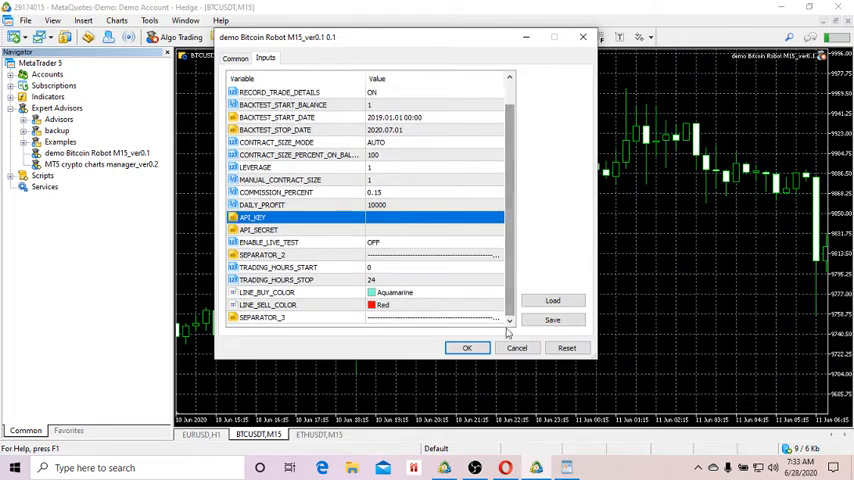
pyautogui.click(466, 348)
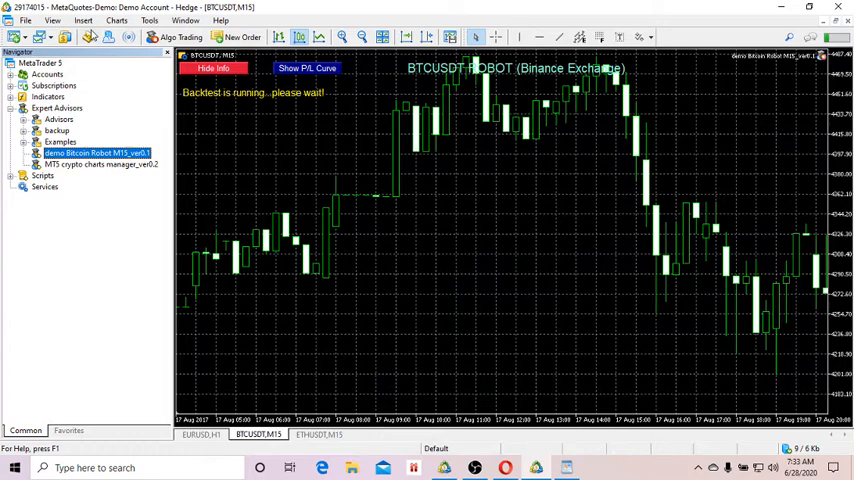
pyautogui.moveTo(140, 105)
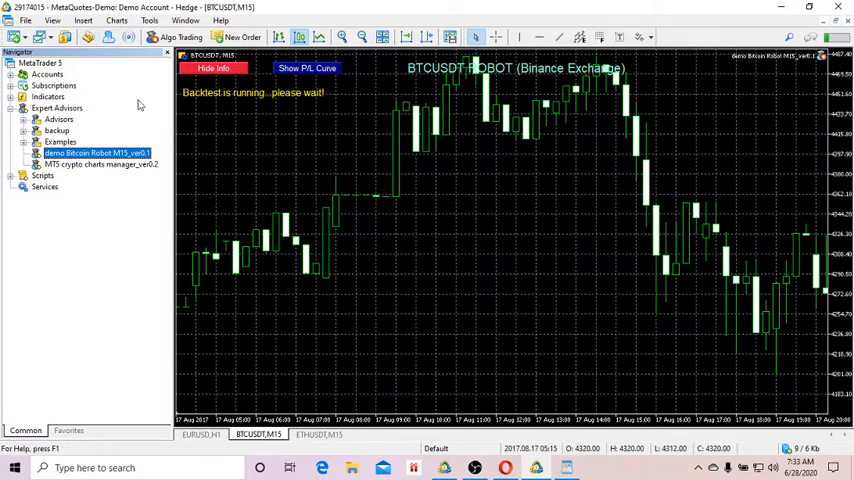
pyautogui.click(52, 20)
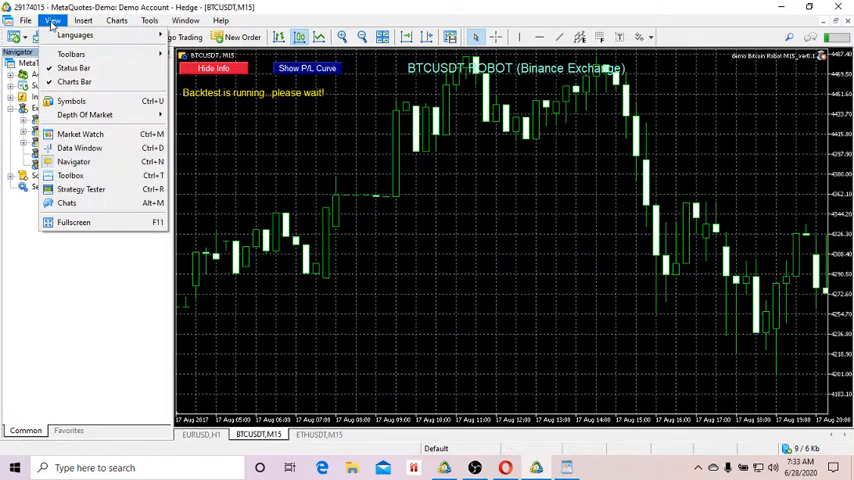
# Show the Toolbox panel to follow the backtest's Experts log messages
pyautogui.click(73, 161)
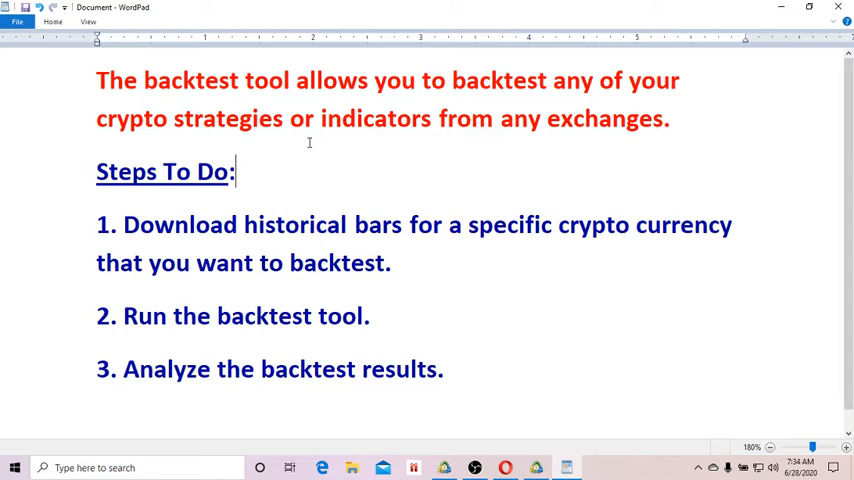
pyautogui.moveTo(454, 367)
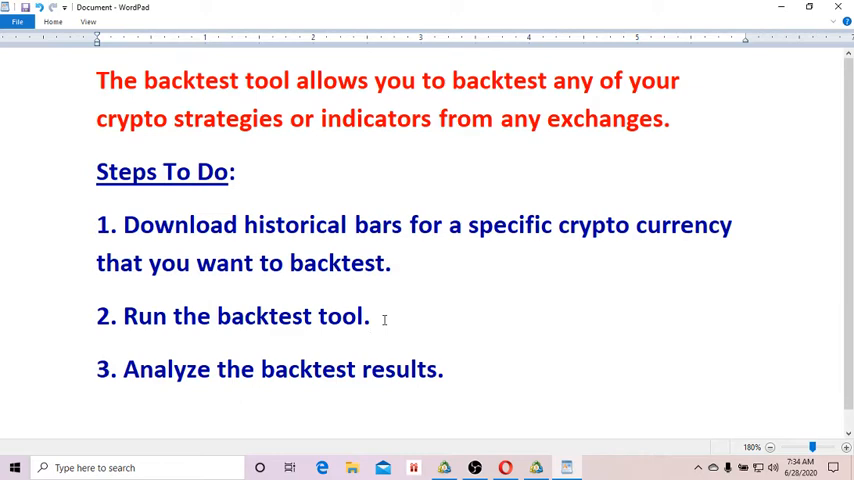
pyautogui.click(370, 316)
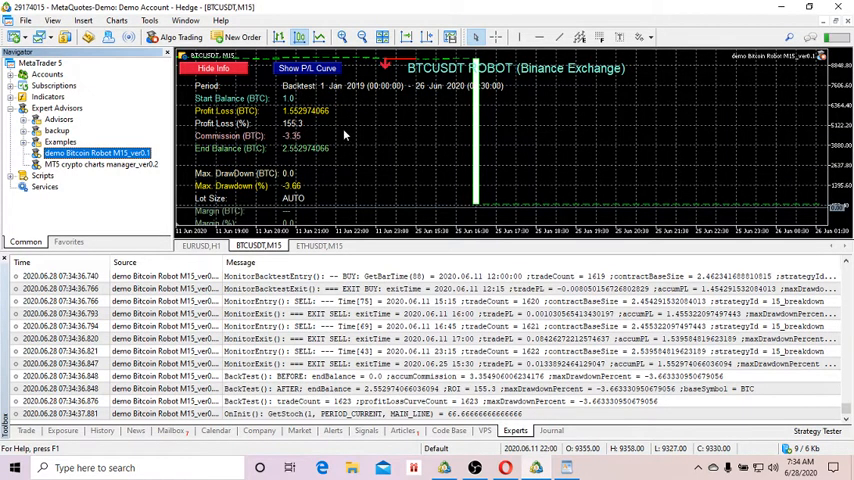
pyautogui.moveTo(375, 149)
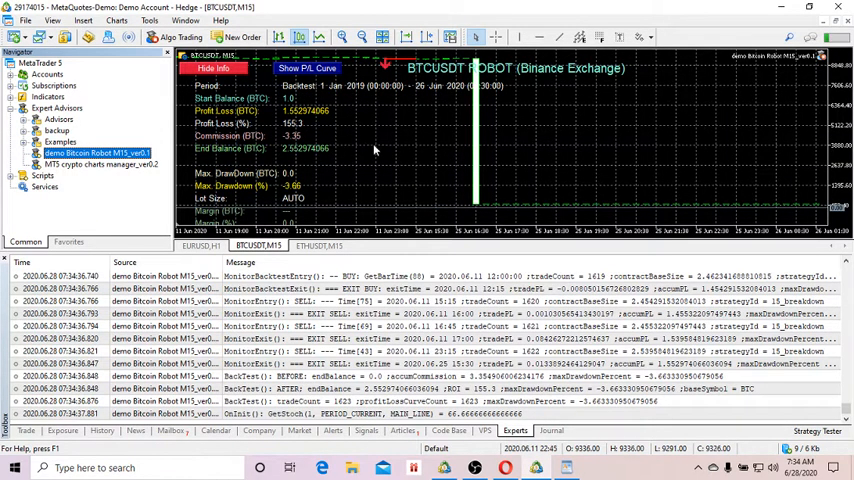
pyautogui.moveTo(98, 248)
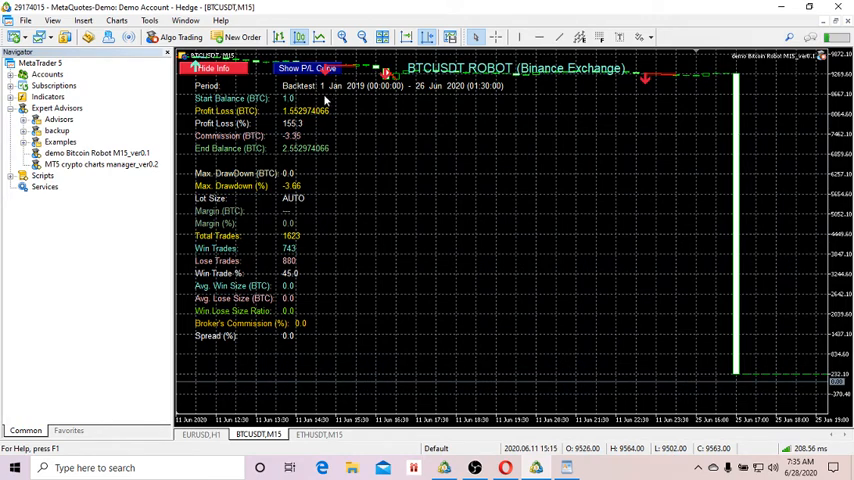
pyautogui.moveTo(352, 100)
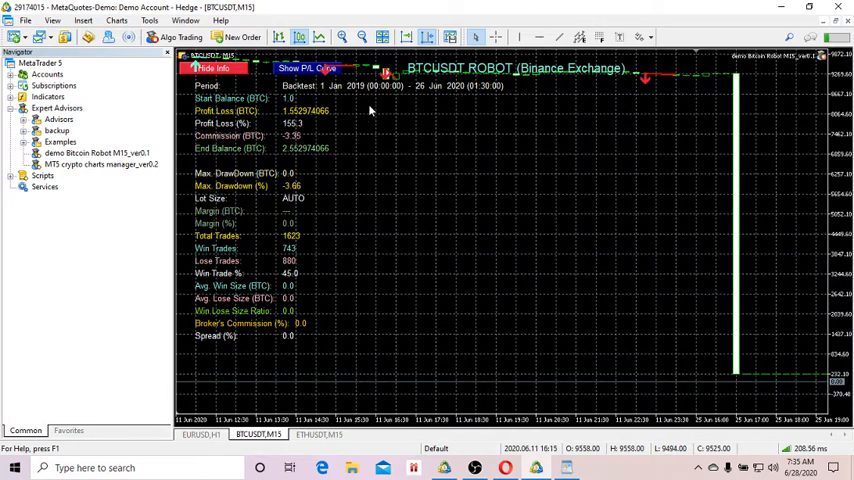
pyautogui.moveTo(404, 105)
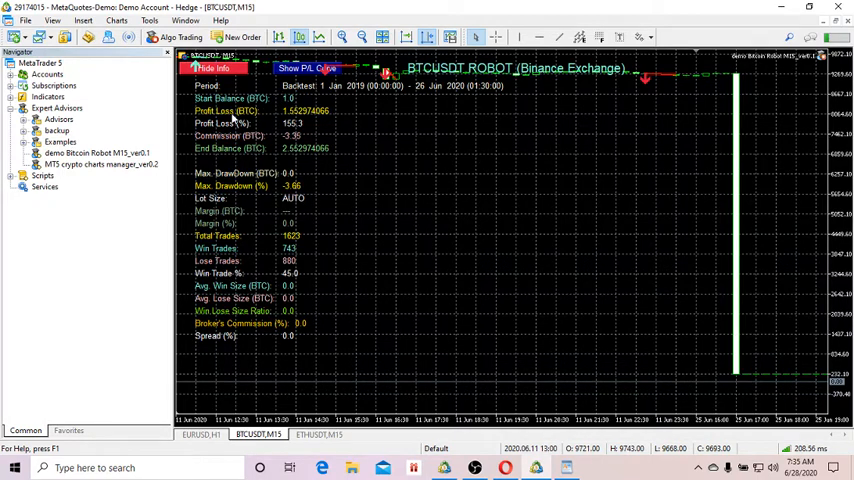
pyautogui.moveTo(297, 118)
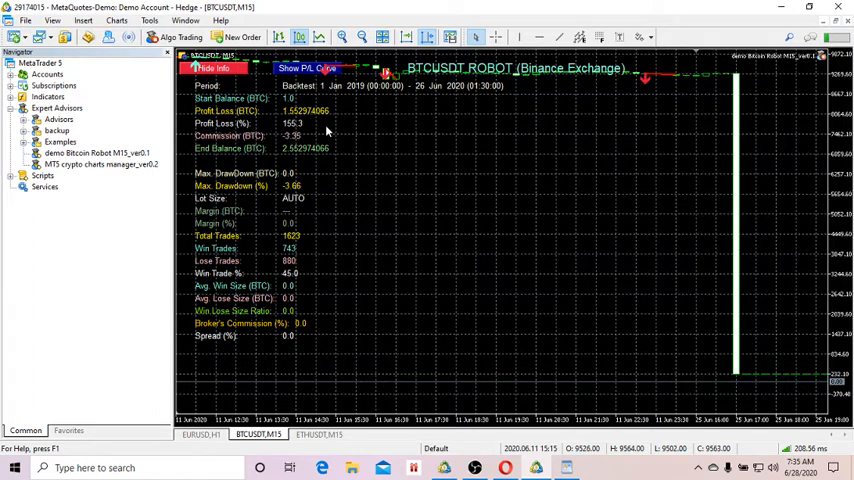
pyautogui.moveTo(370, 150)
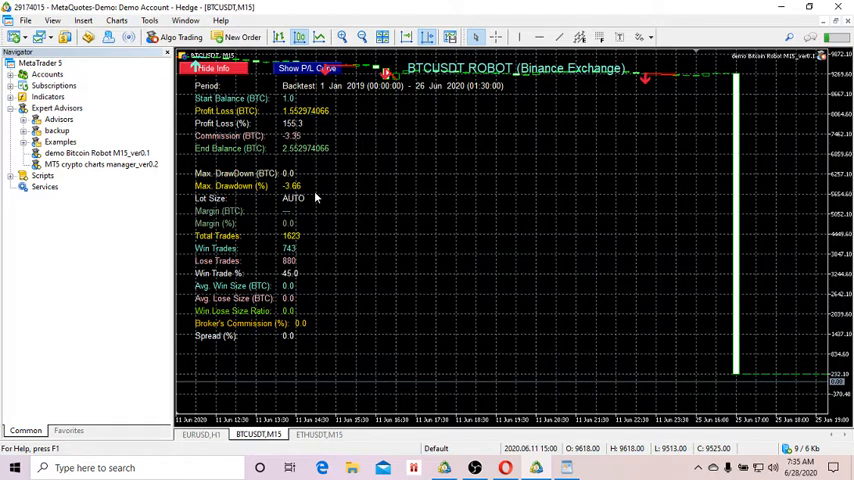
pyautogui.moveTo(222, 289)
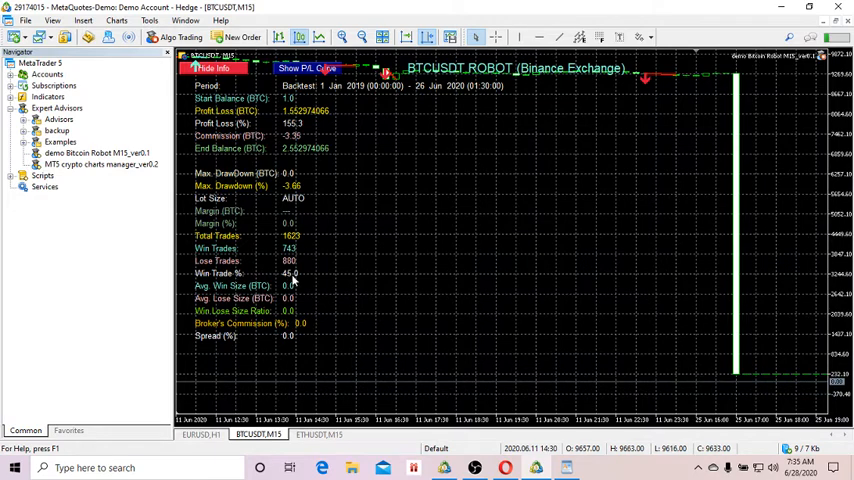
pyautogui.moveTo(424, 85)
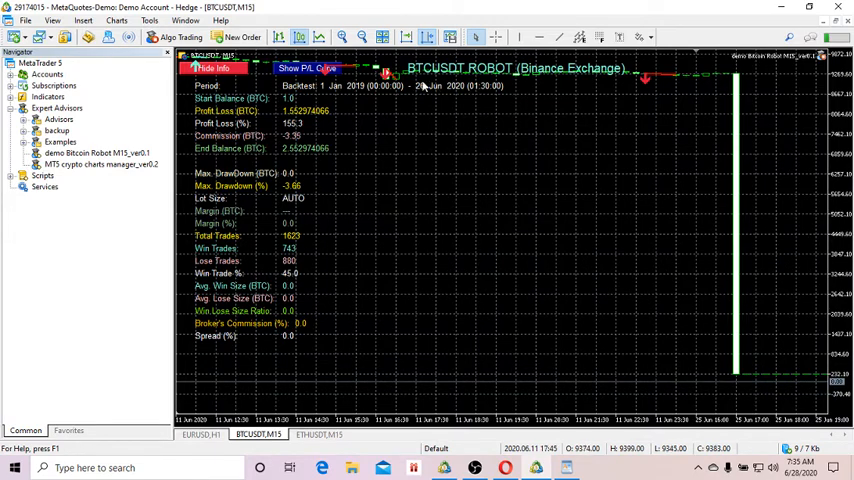
pyautogui.moveTo(373, 197)
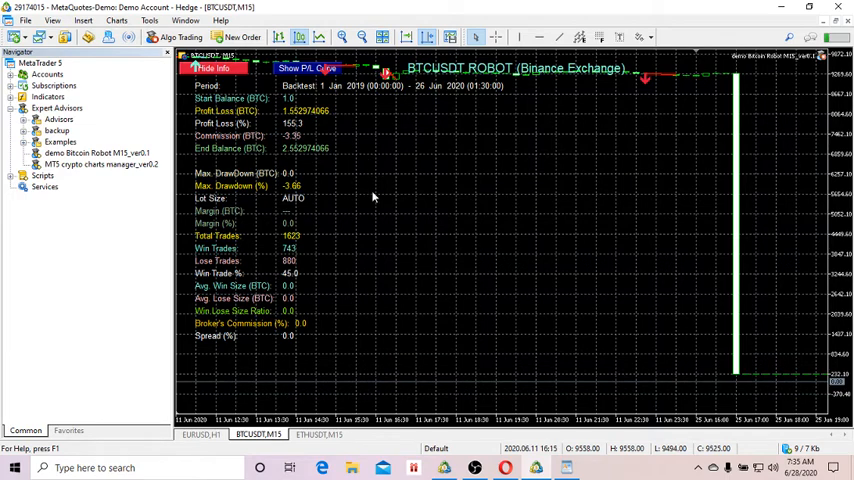
pyautogui.moveTo(511, 131)
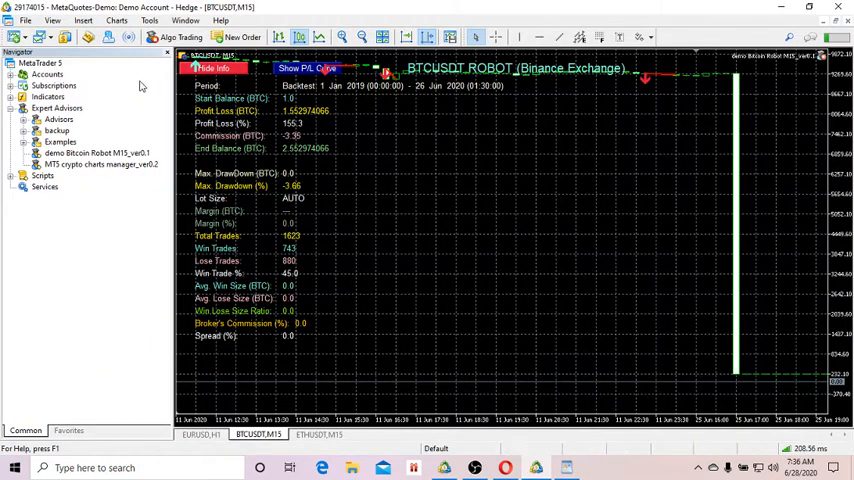
# Open BTCUSDT_backtest.csv from the terminal's MQL5\Files data folder
pyautogui.click(25, 19)
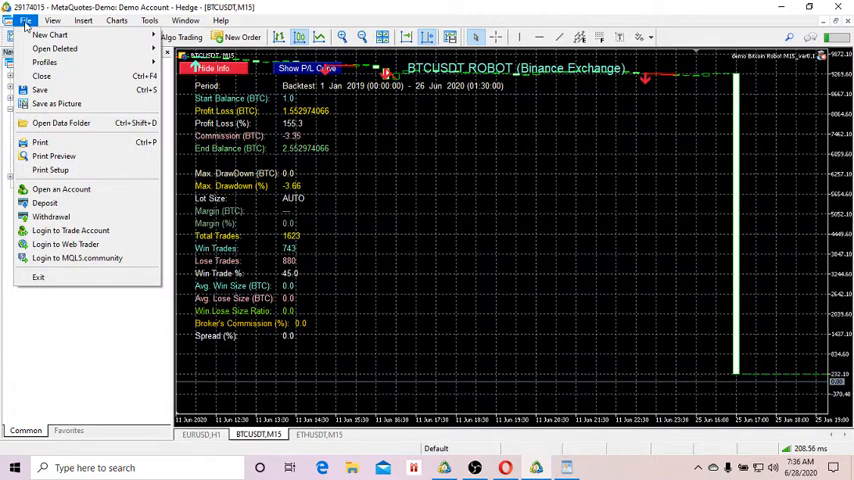
pyautogui.moveTo(61, 123)
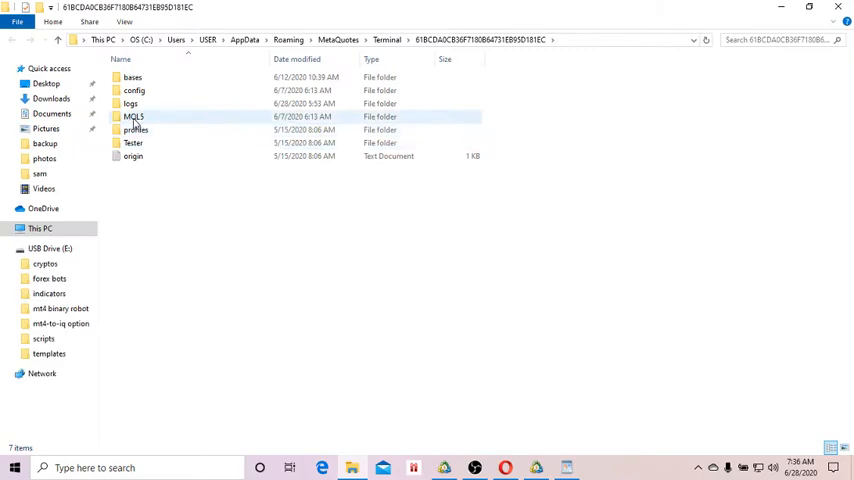
pyautogui.doubleClick(133, 116)
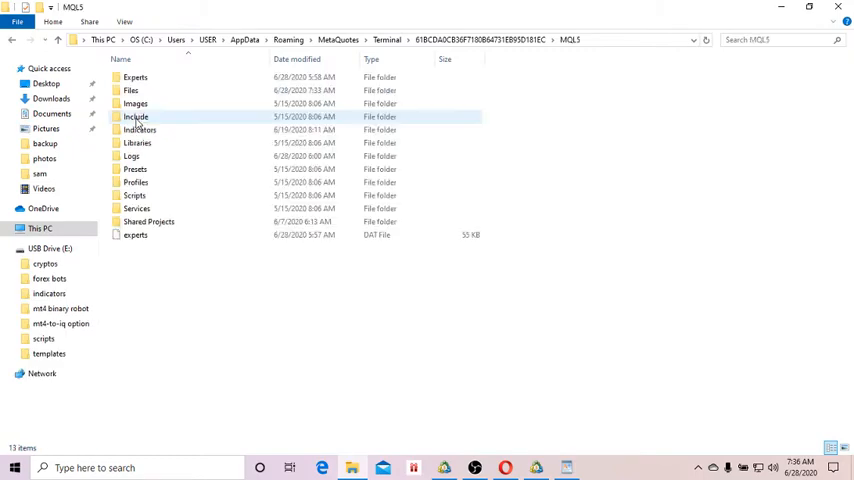
pyautogui.doubleClick(130, 90)
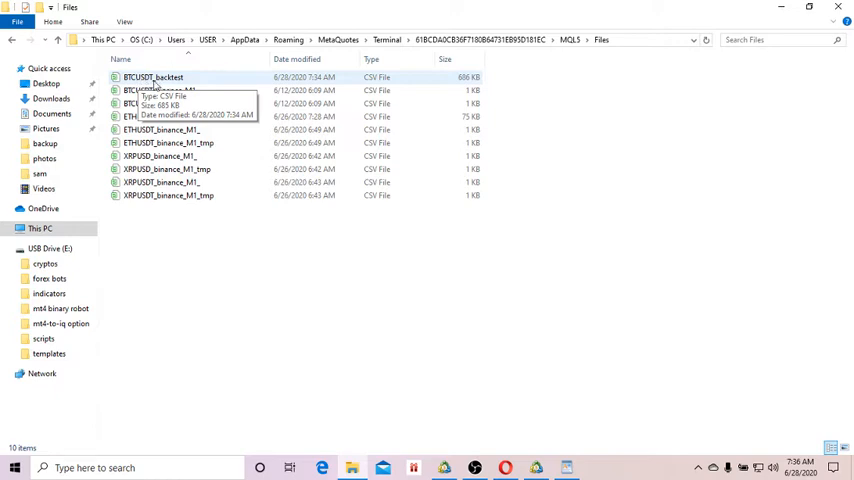
pyautogui.click(153, 77)
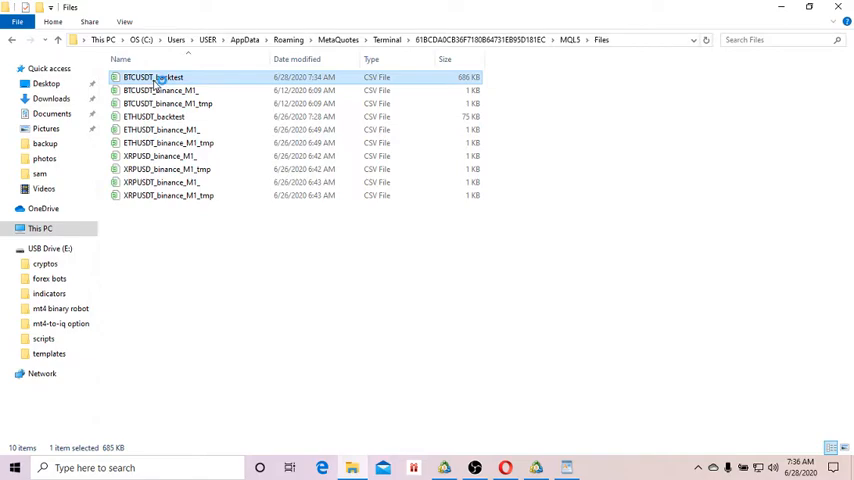
pyautogui.doubleClick(153, 77)
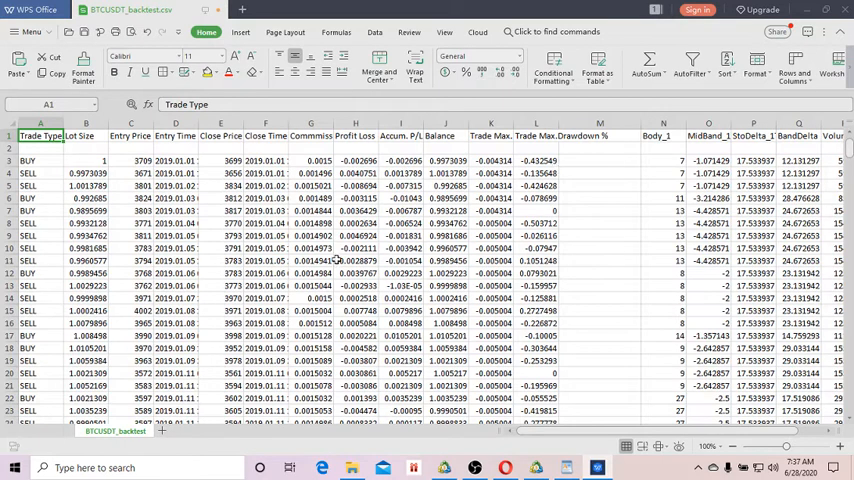
# Select the Entry Time (column D) and Balance (column J) columns together
pyautogui.click(599, 235)
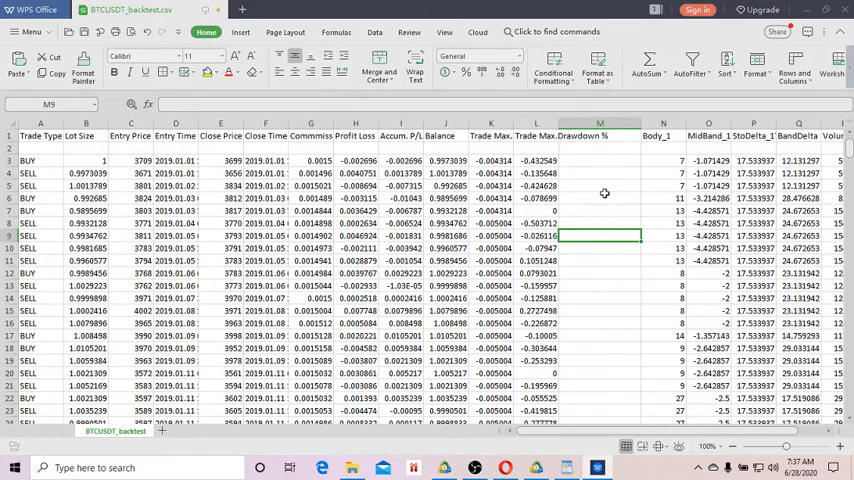
pyautogui.moveTo(173, 148)
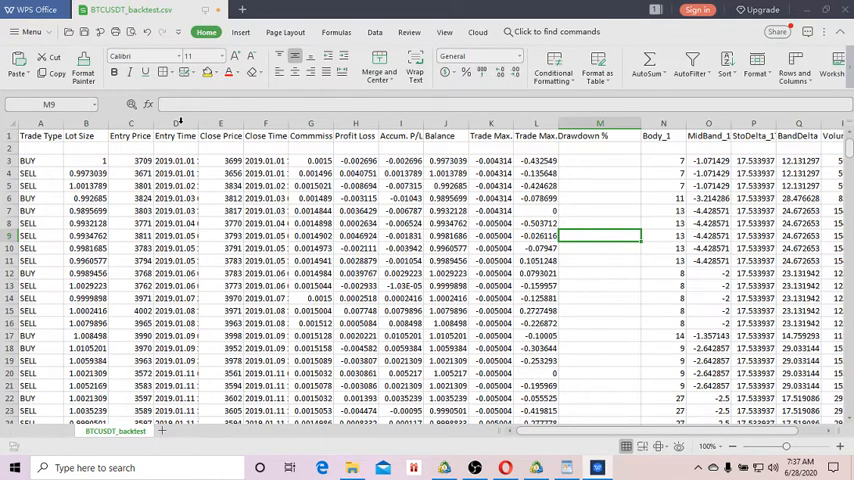
pyautogui.click(175, 135)
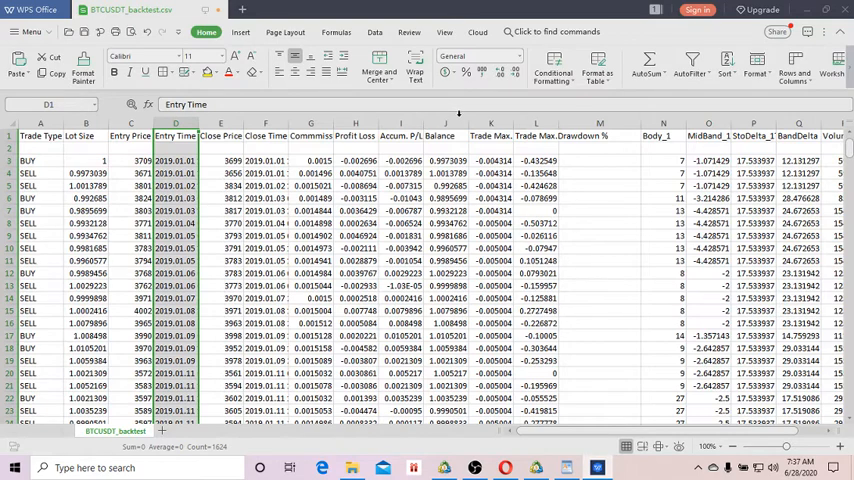
pyautogui.click(440, 135)
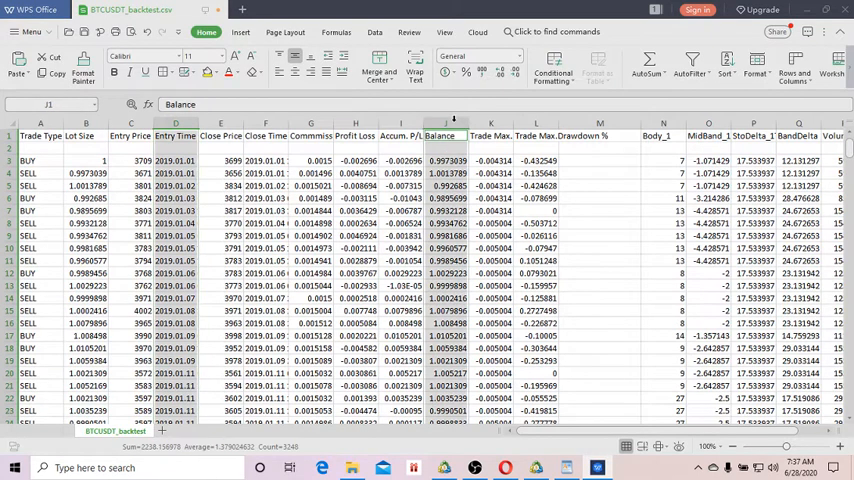
pyautogui.moveTo(240, 31)
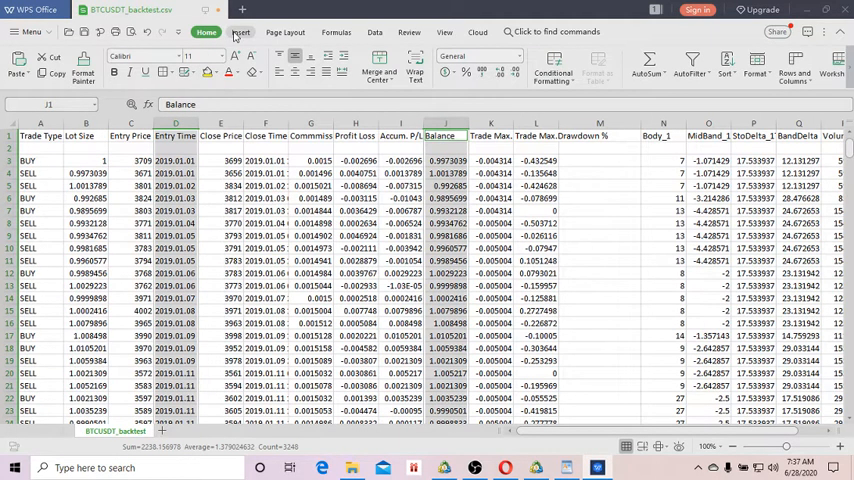
# Insert a line chart of Balance against Entry Time onto the BTCUSDT_backtest sheet
pyautogui.click(240, 32)
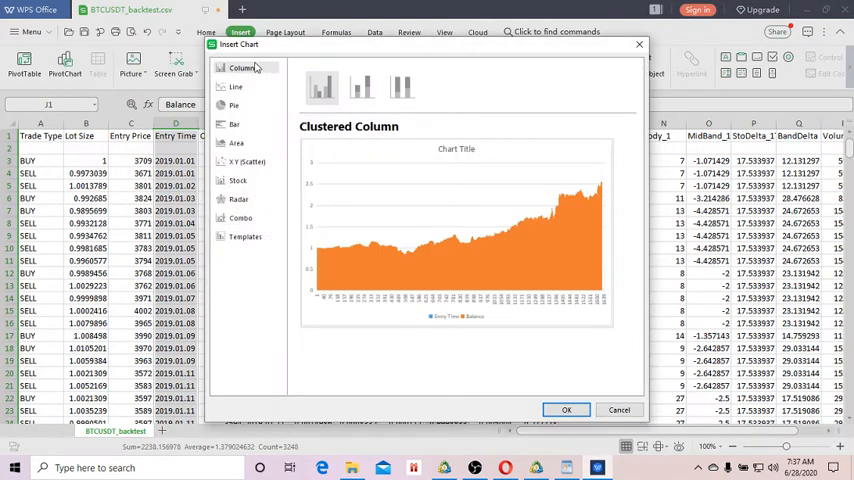
pyautogui.click(235, 87)
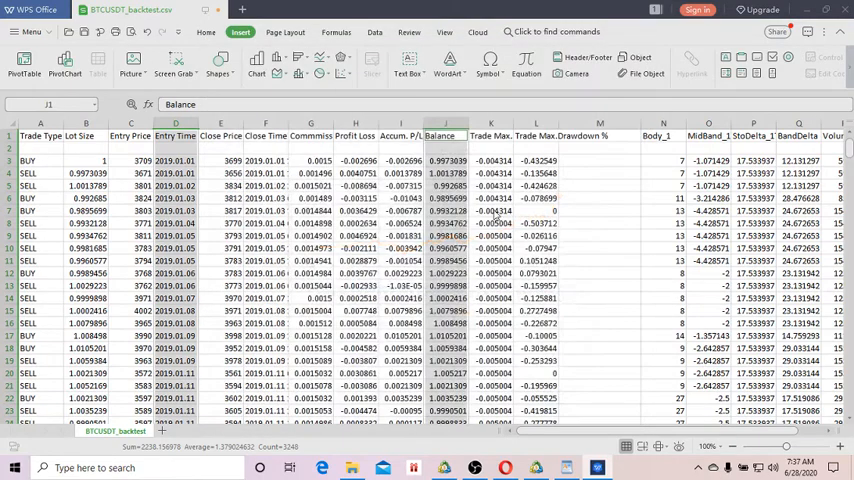
pyautogui.click(256, 62)
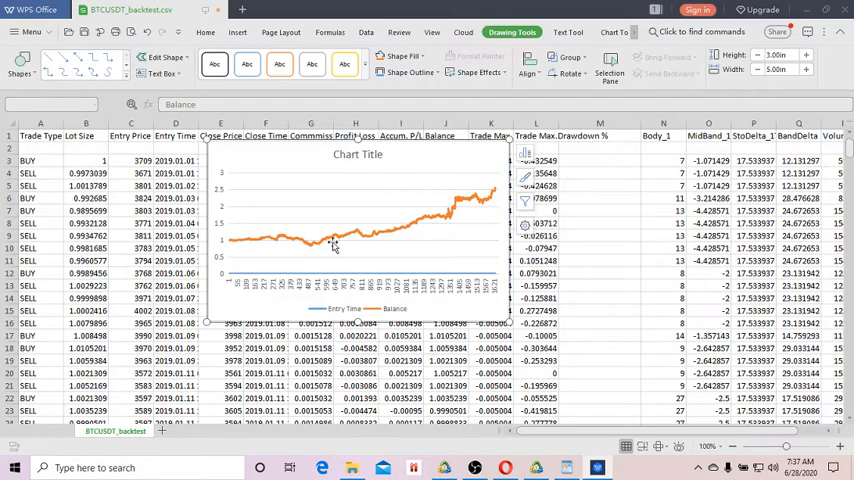
pyautogui.moveTo(234, 258)
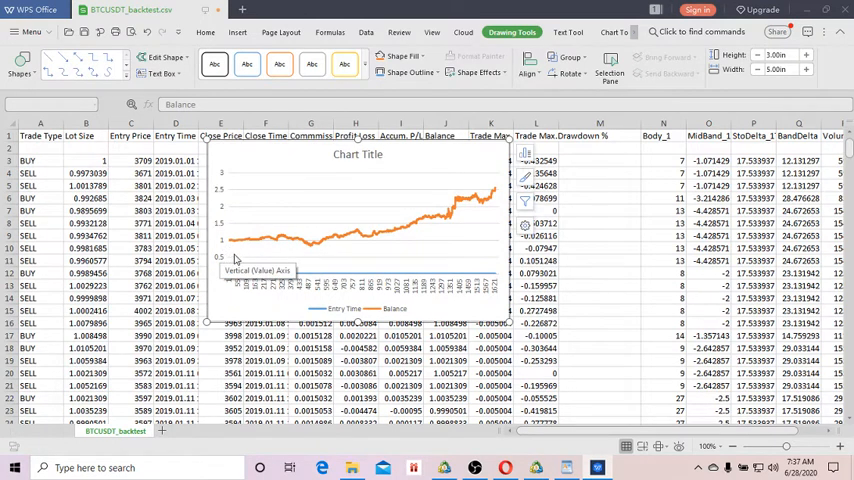
pyautogui.moveTo(345, 212)
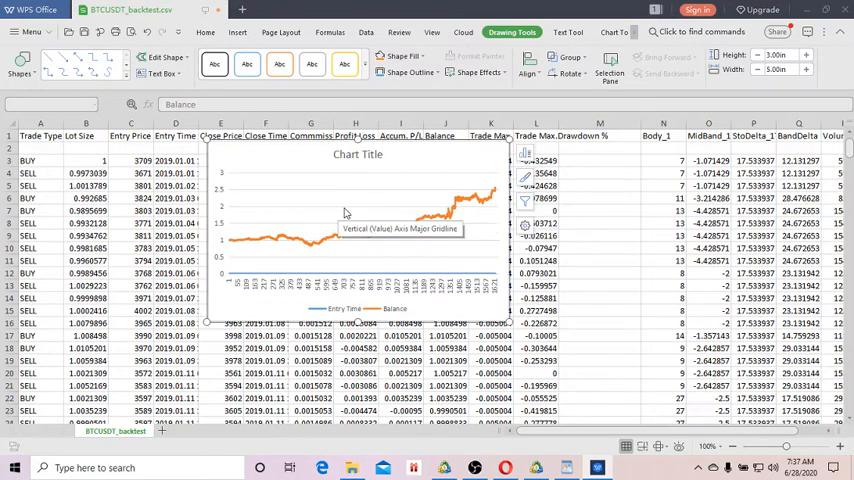
pyautogui.moveTo(448, 238)
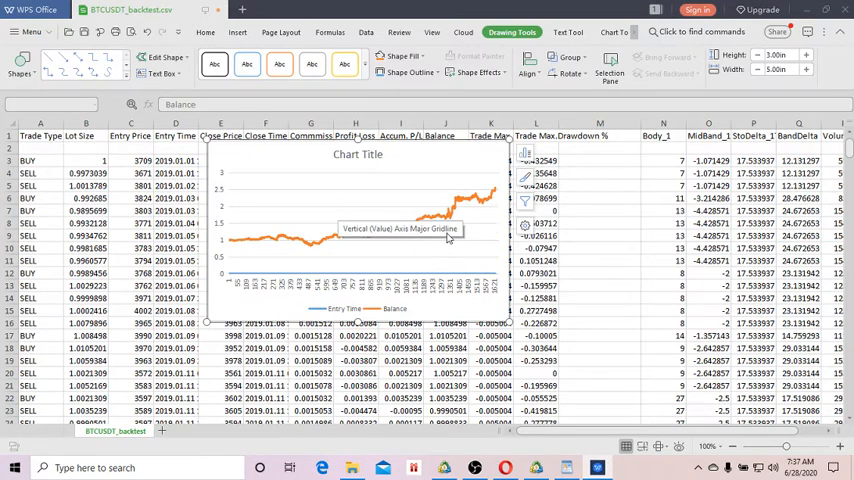
pyautogui.moveTo(448, 237)
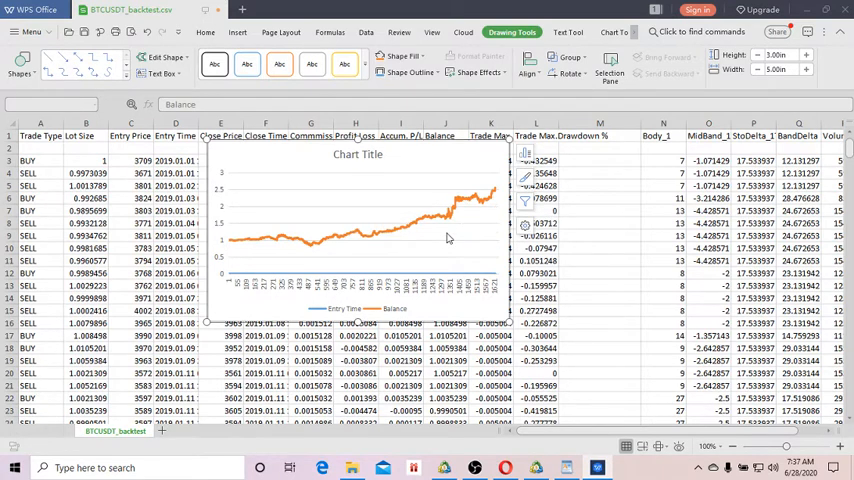
pyautogui.moveTo(580, 171)
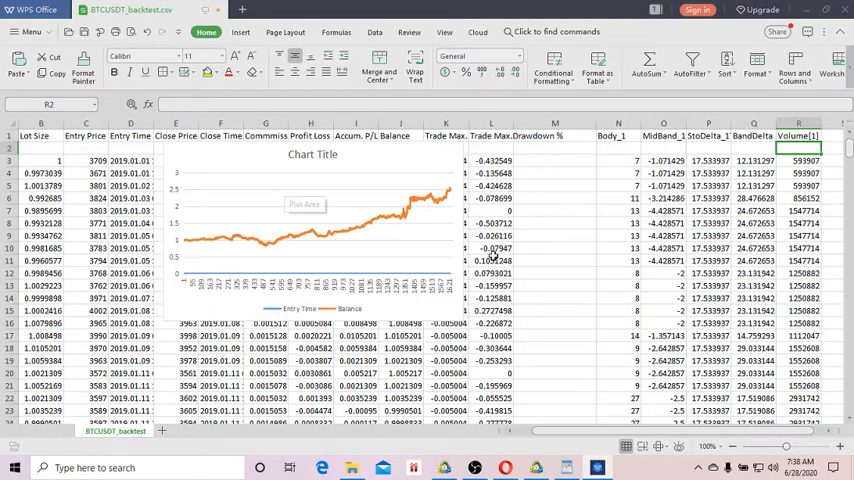
pyautogui.moveTo(343, 189)
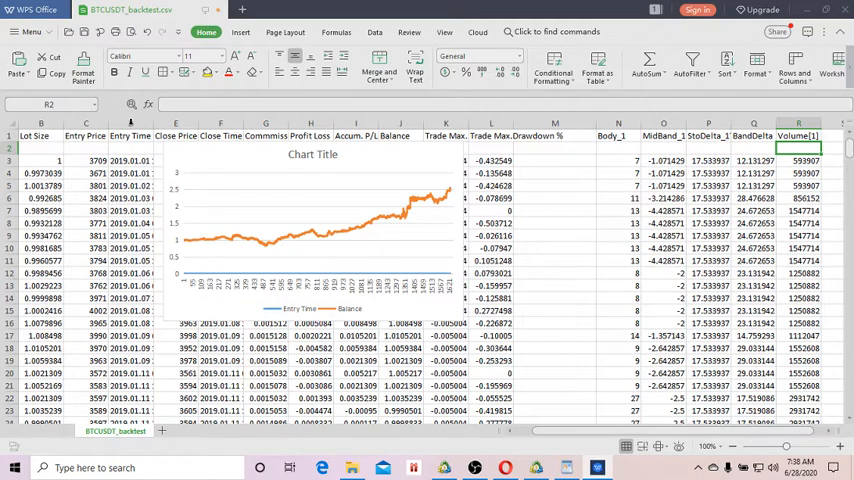
# Select the Entry Time column (column D) for the volume chart
pyautogui.click(130, 123)
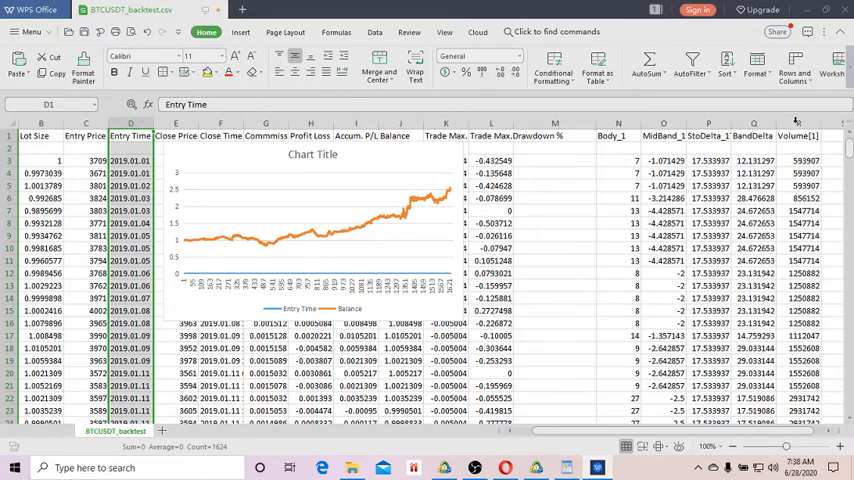
# Add Volume[1] (column R) to the selection and insert its line chart
pyautogui.click(796, 123)
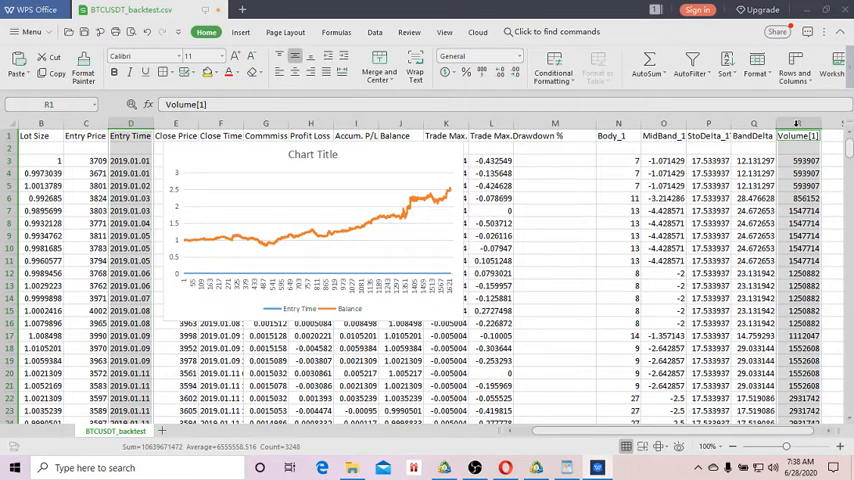
pyautogui.click(240, 31)
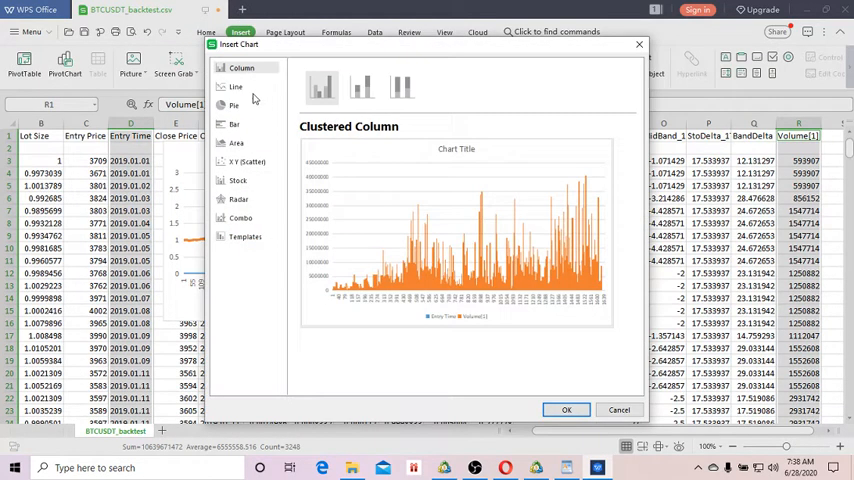
pyautogui.click(236, 87)
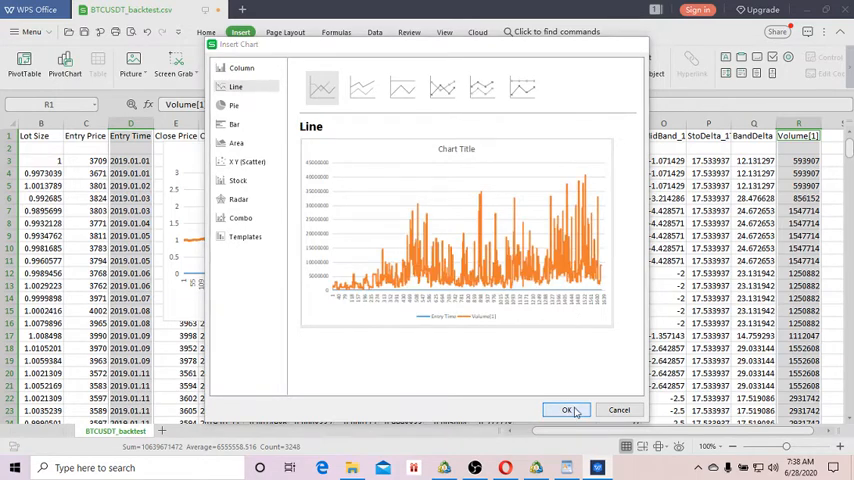
pyautogui.click(567, 410)
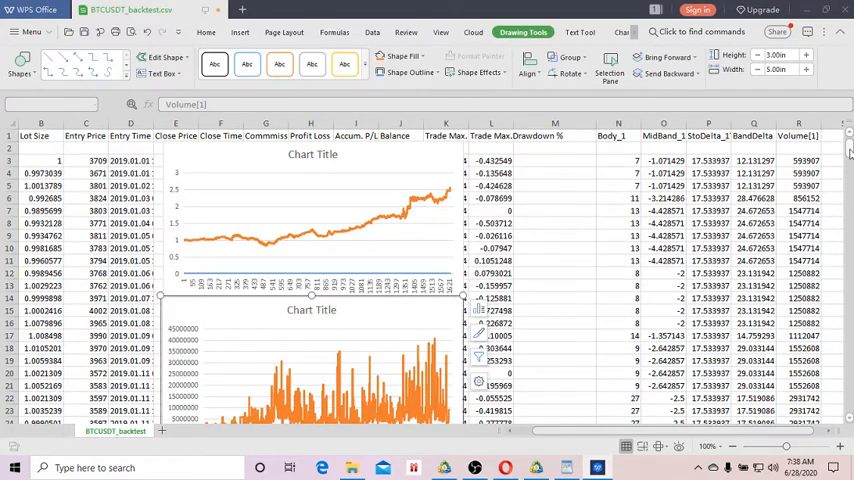
# Review both charts on the sheet, then switch to MetaTrader 5 from the taskbar
pyautogui.scroll(-3)
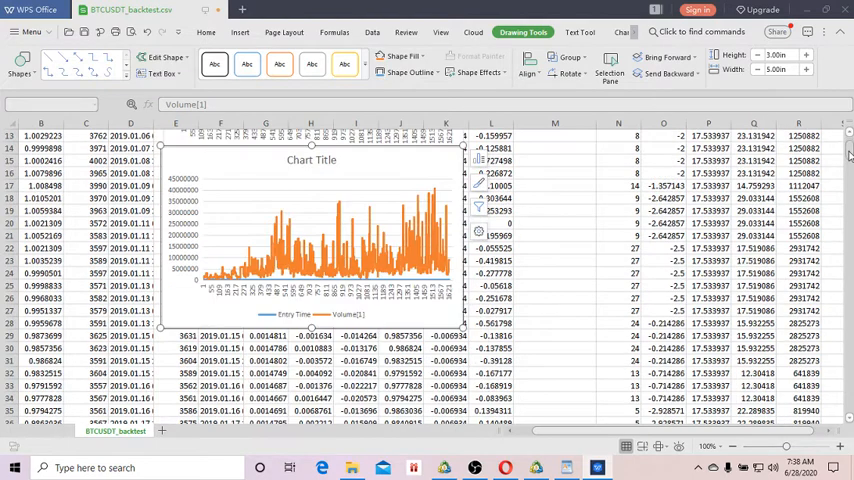
pyautogui.scroll(3)
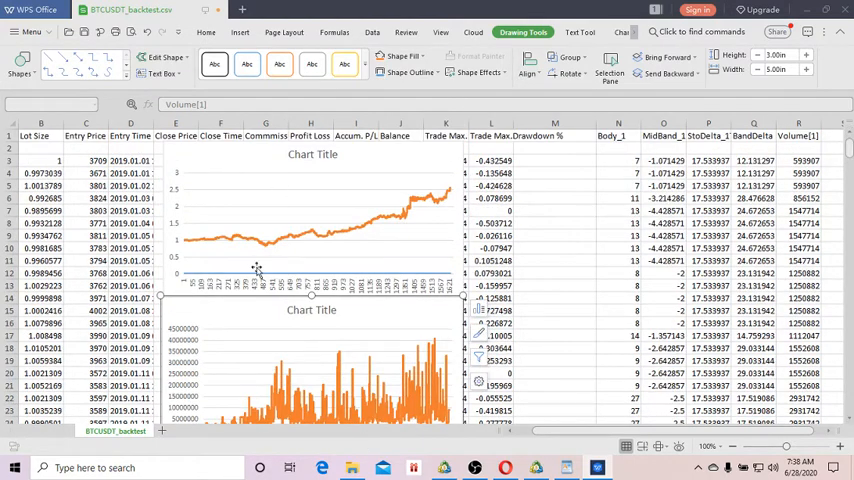
pyautogui.moveTo(419, 217)
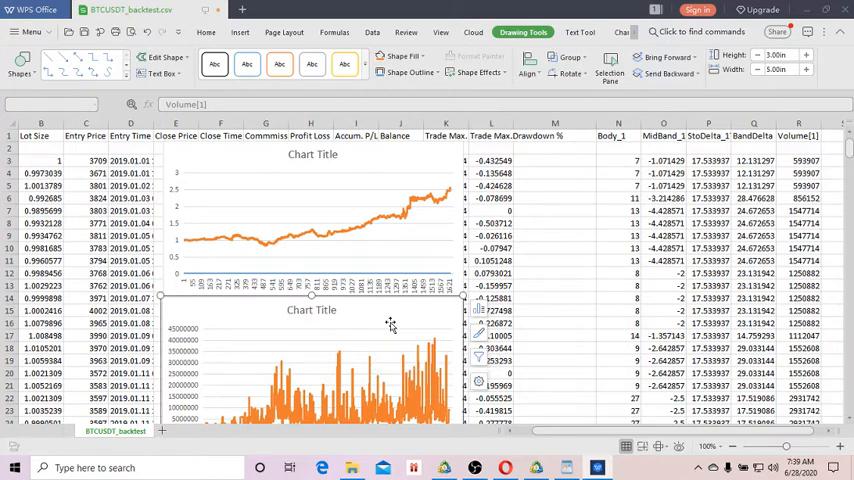
pyautogui.moveTo(390, 325)
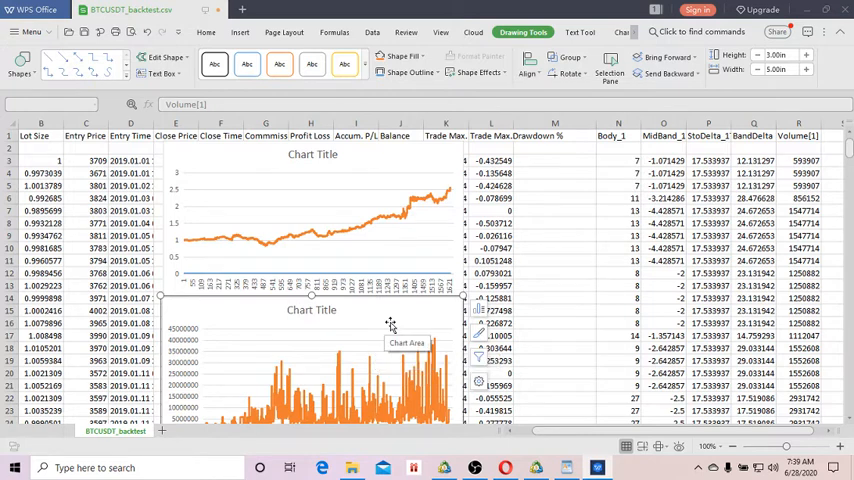
pyautogui.moveTo(560, 233)
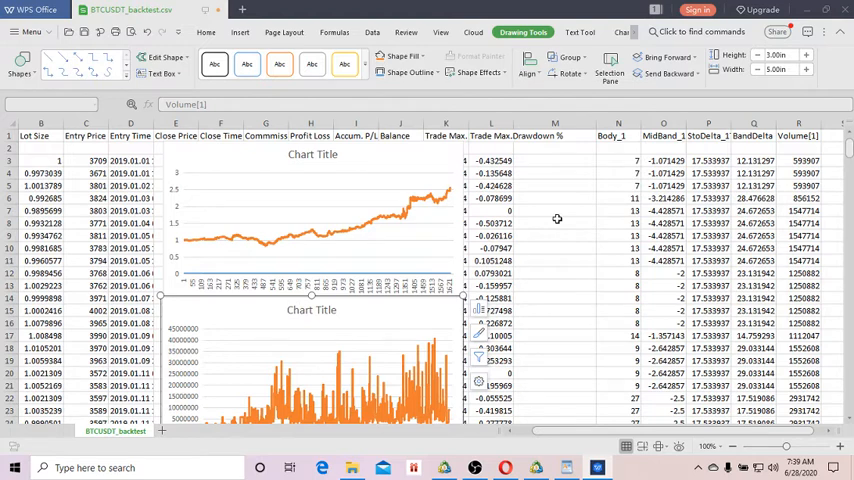
pyautogui.moveTo(255, 158)
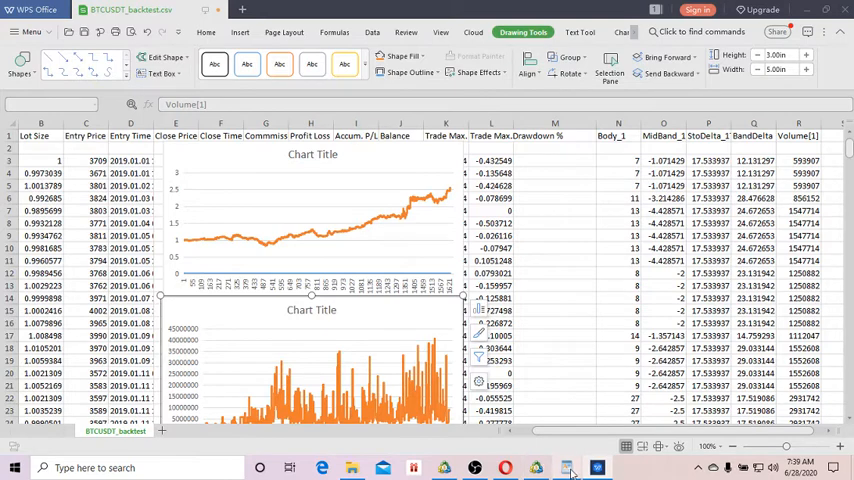
pyautogui.click(566, 467)
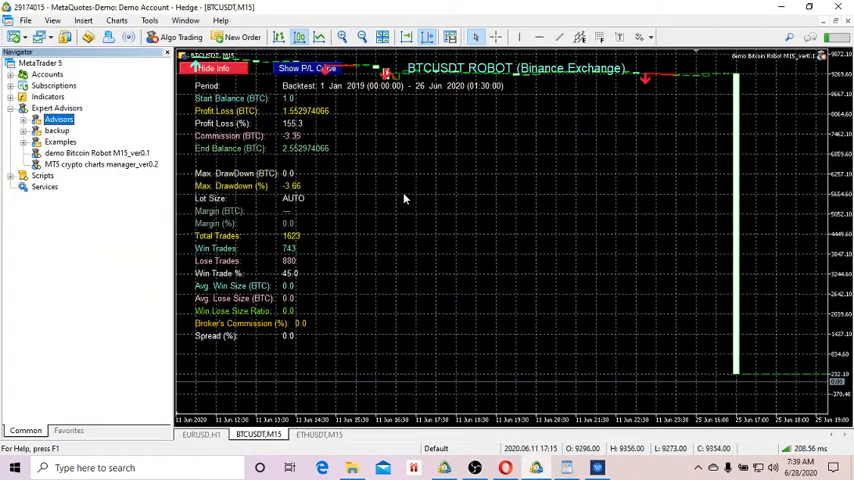
pyautogui.moveTo(300, 123)
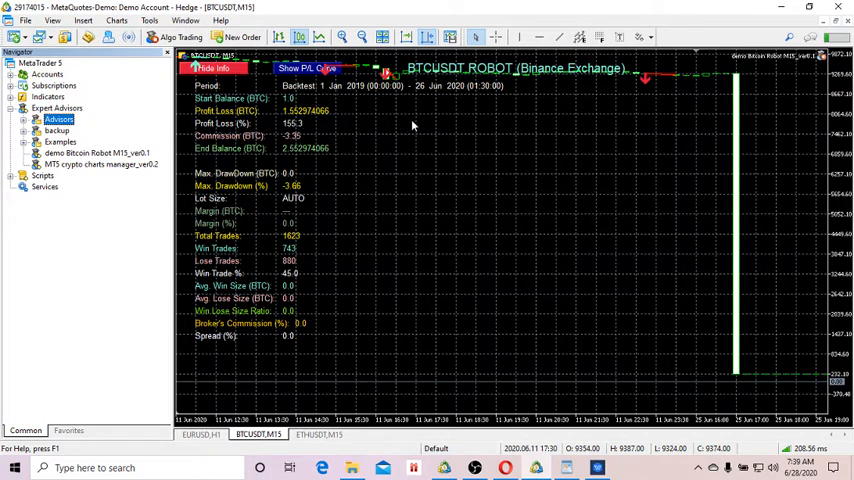
# Open the context menu on the BTCUSDT,M15 backtest chart
pyautogui.rightClick(411, 125)
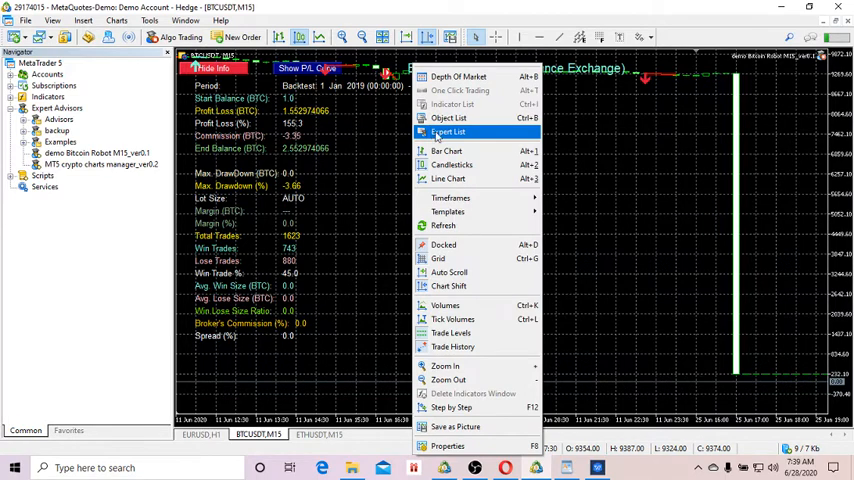
# Set the demo Bitcoin Robot's LEVERAGE input to 2 in Expert List properties and rerun
pyautogui.click(449, 131)
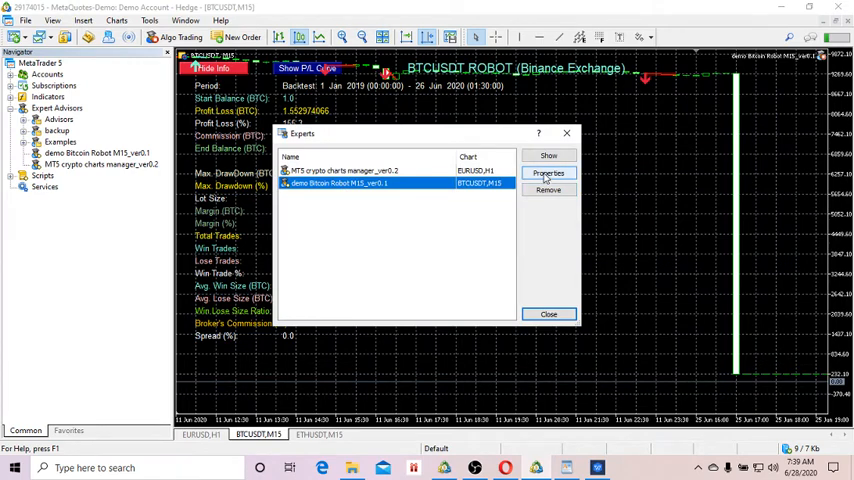
pyautogui.click(549, 173)
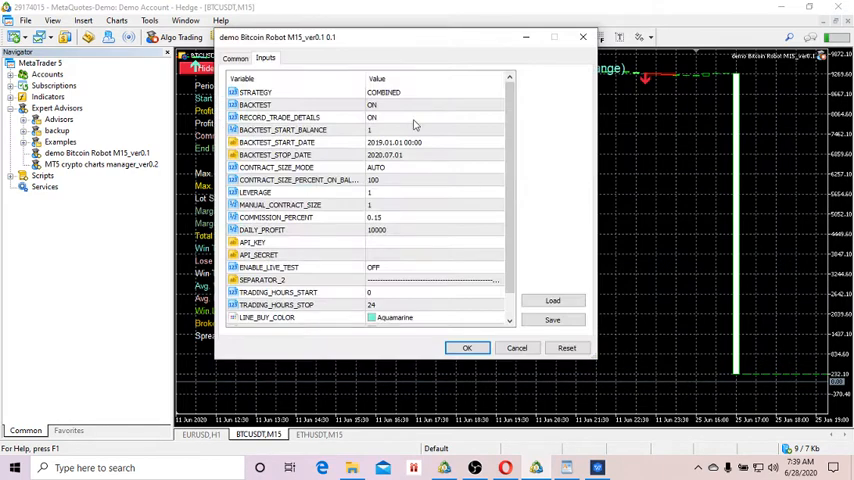
pyautogui.moveTo(429, 43)
pyautogui.write('2')
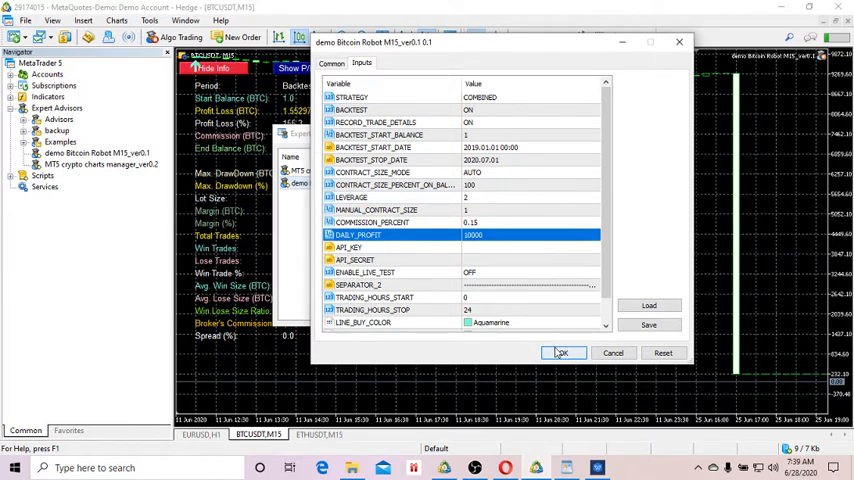
pyautogui.click(562, 353)
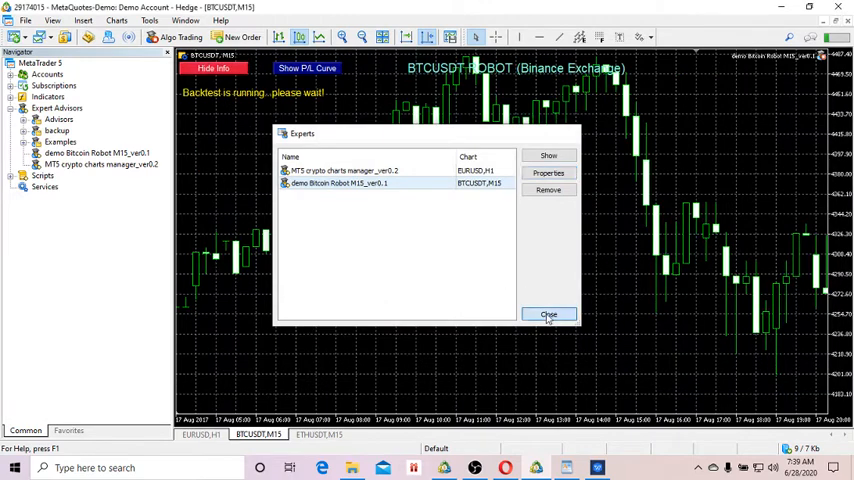
# Close the Experts dialog and show the Navigator panel while the backtest completes
pyautogui.click(548, 314)
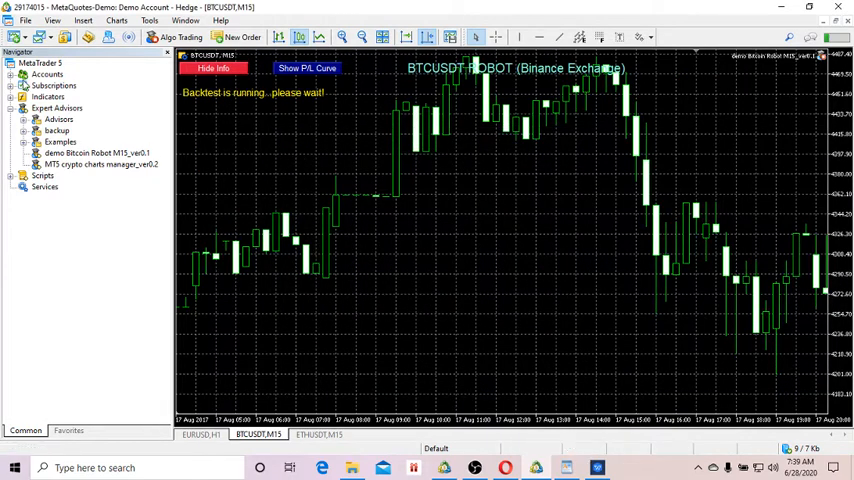
pyautogui.moveTo(268, 161)
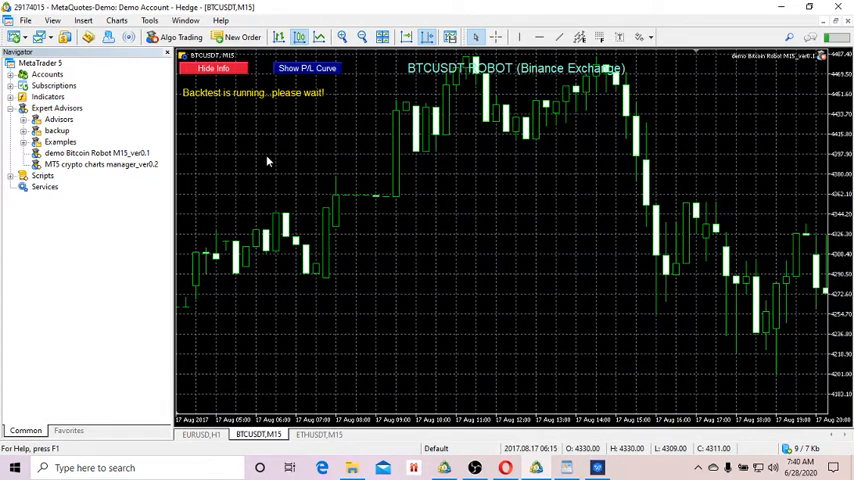
pyautogui.click(52, 20)
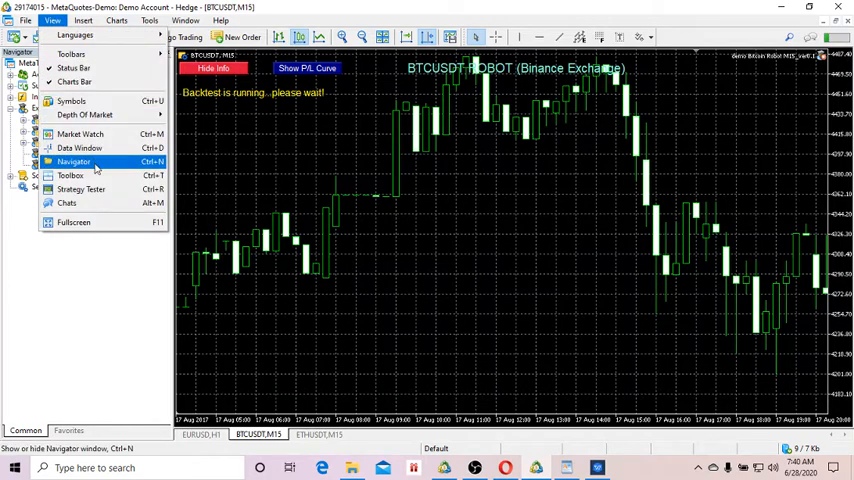
pyautogui.click(70, 175)
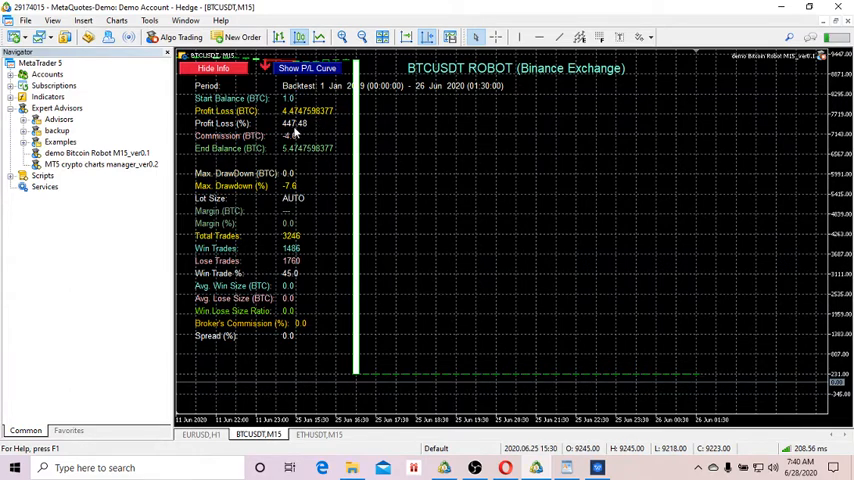
pyautogui.moveTo(315, 131)
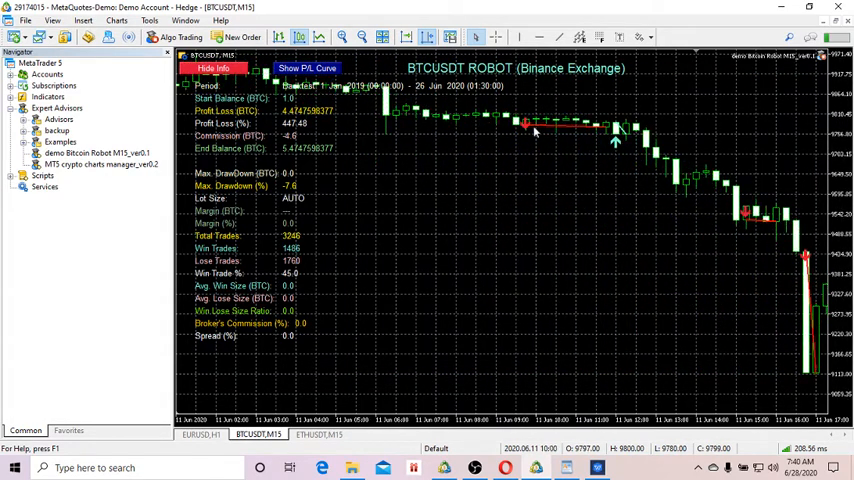
pyautogui.moveTo(474, 145)
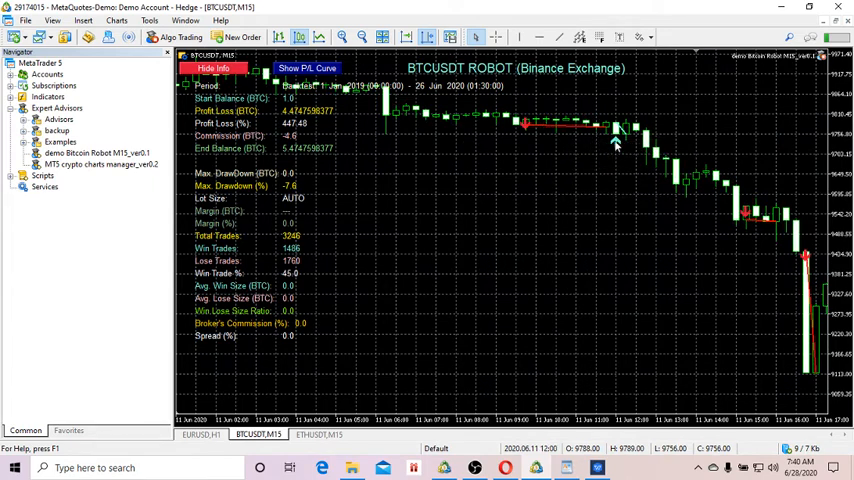
pyautogui.moveTo(615, 143)
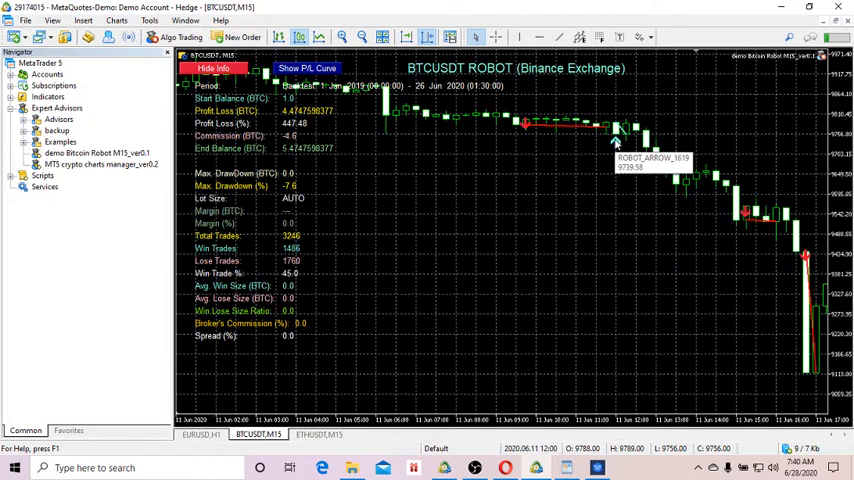
pyautogui.moveTo(618, 145)
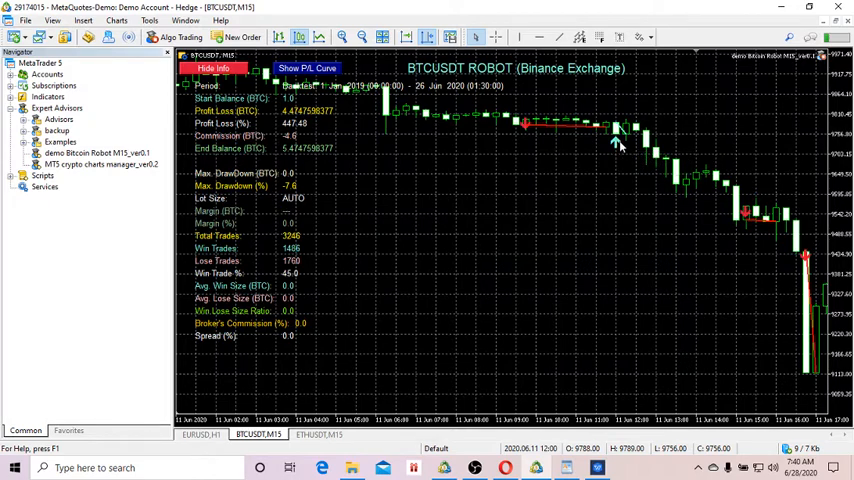
pyautogui.moveTo(560, 146)
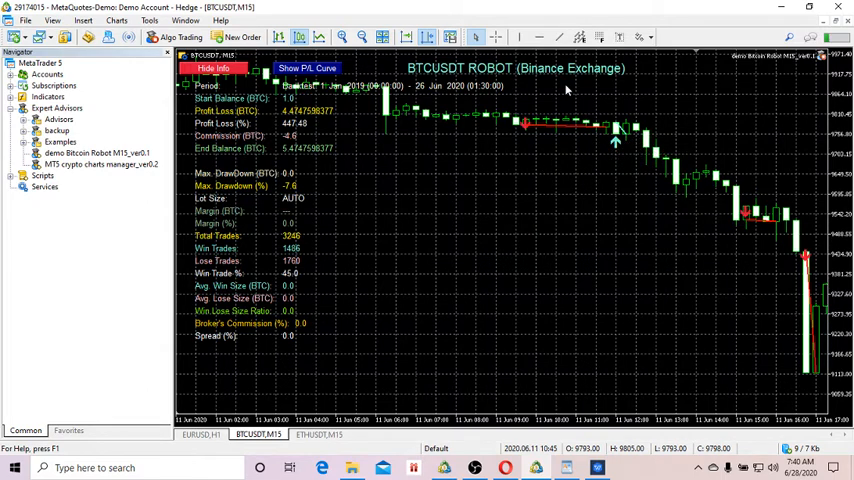
pyautogui.moveTo(513, 144)
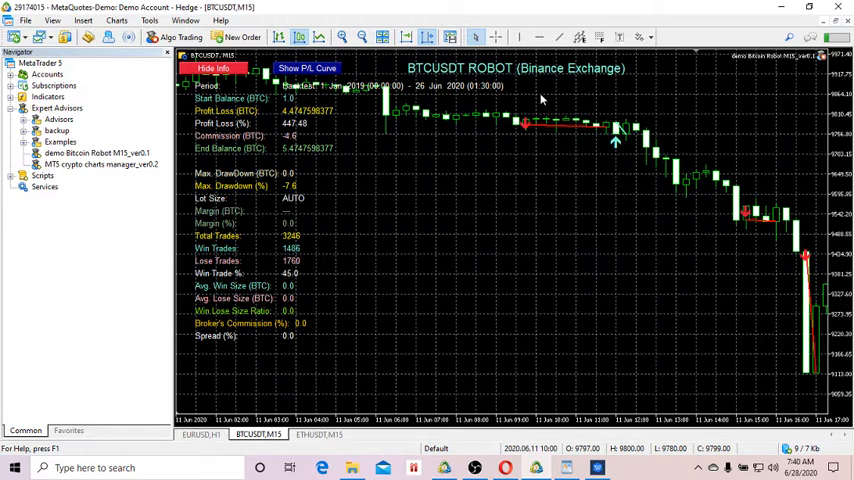
pyautogui.moveTo(565, 86)
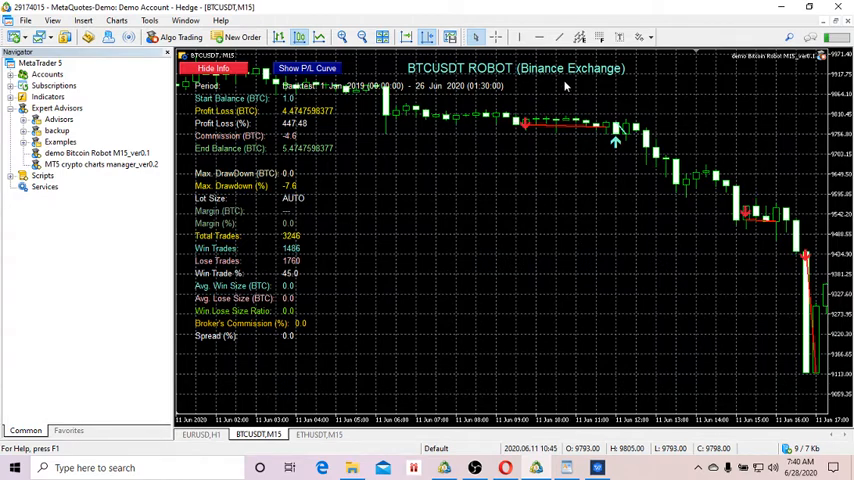
pyautogui.moveTo(570, 130)
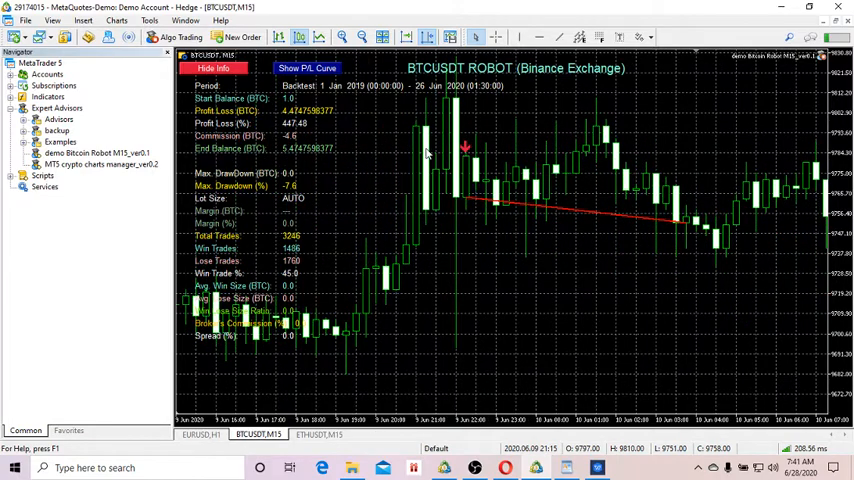
pyautogui.hscroll(3)
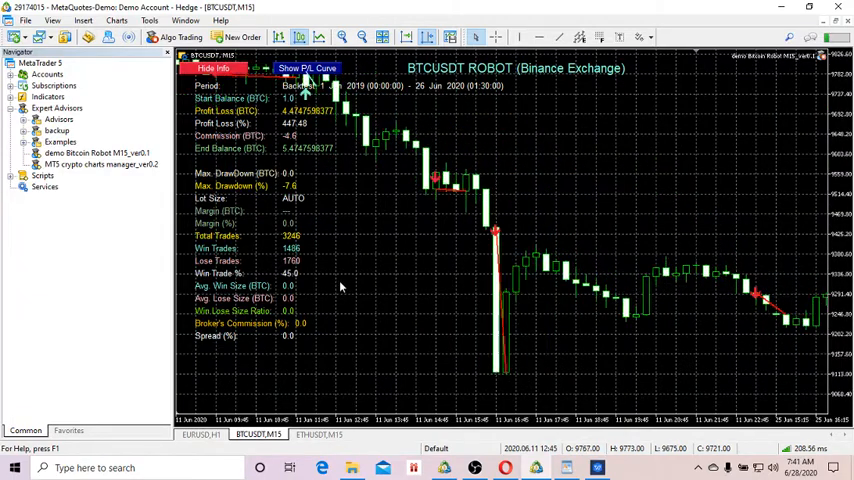
pyautogui.moveTo(410, 261)
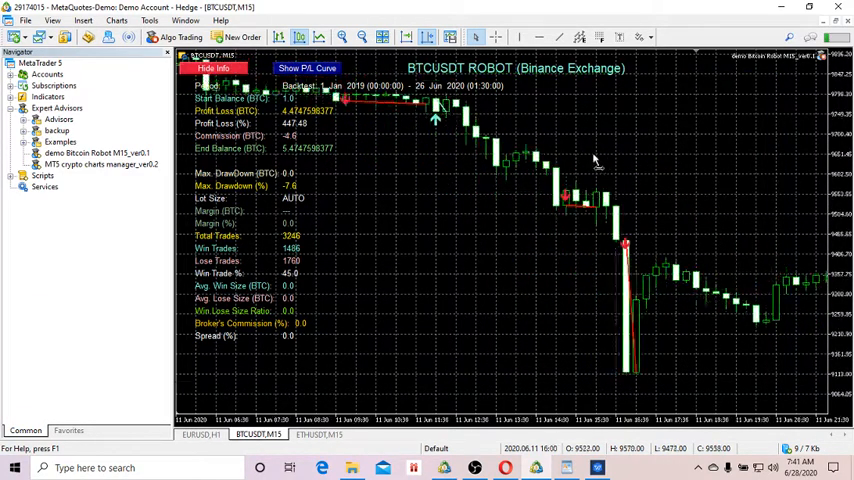
pyautogui.hscroll(3)
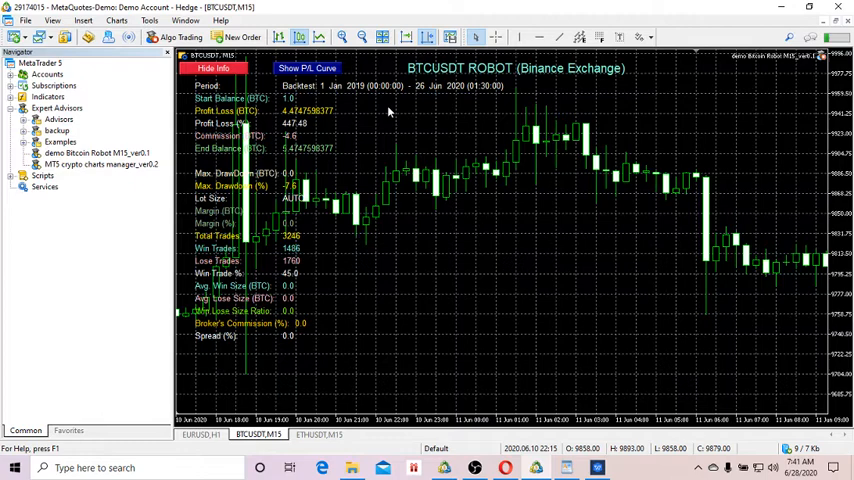
pyautogui.moveTo(260, 91)
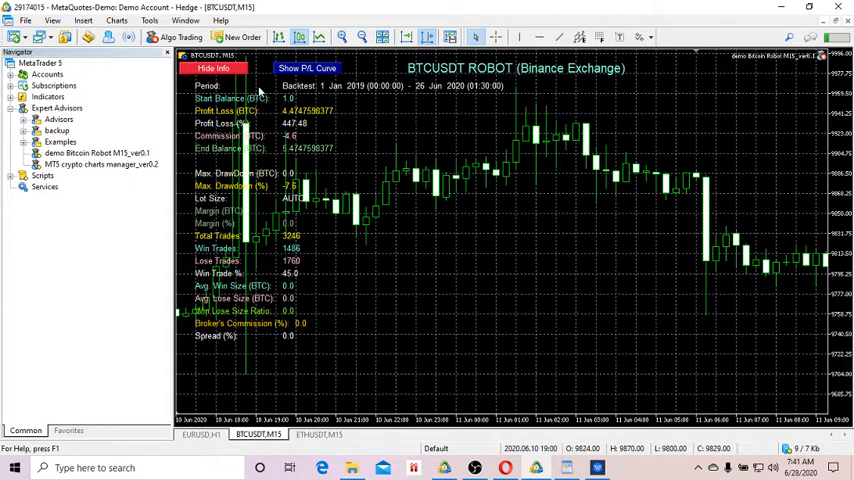